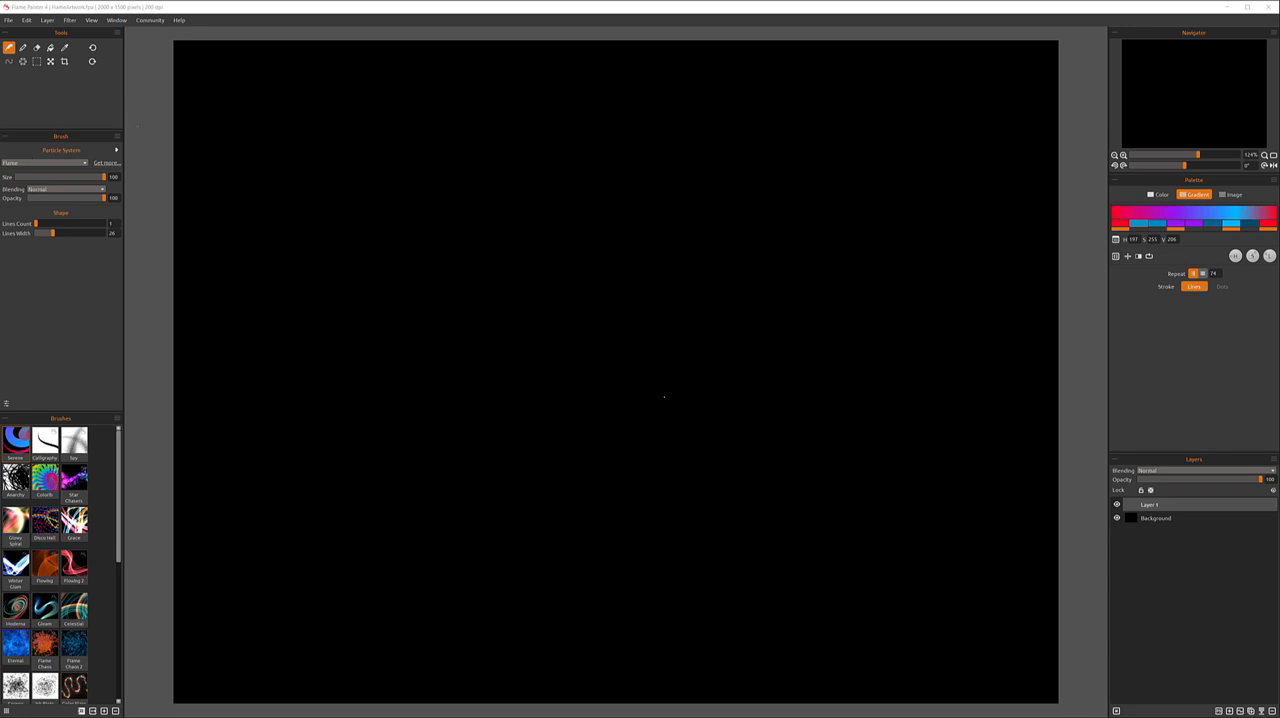
{"action": "mouse_move", "coordinate": [20, 389]}
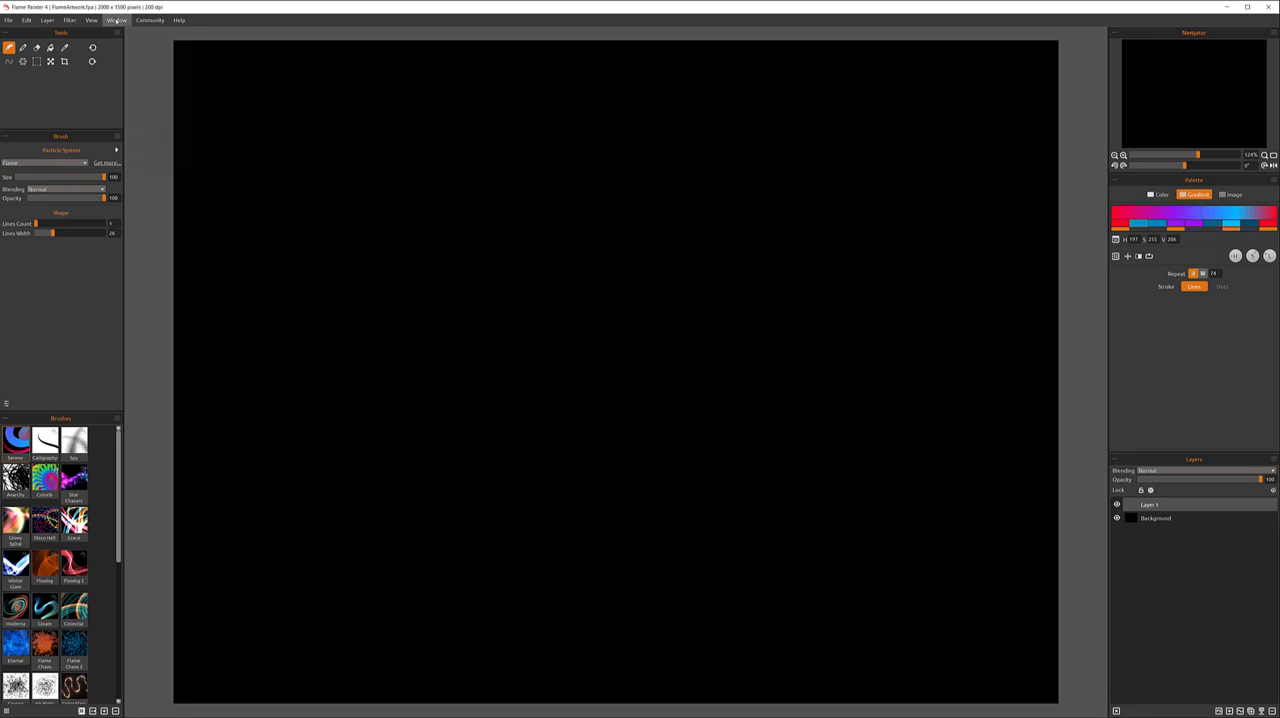
Step: Show the Brush Creator panel from the Window menu and dock it below the Brush panel
{"action": "left_click", "coordinate": [119, 19]}
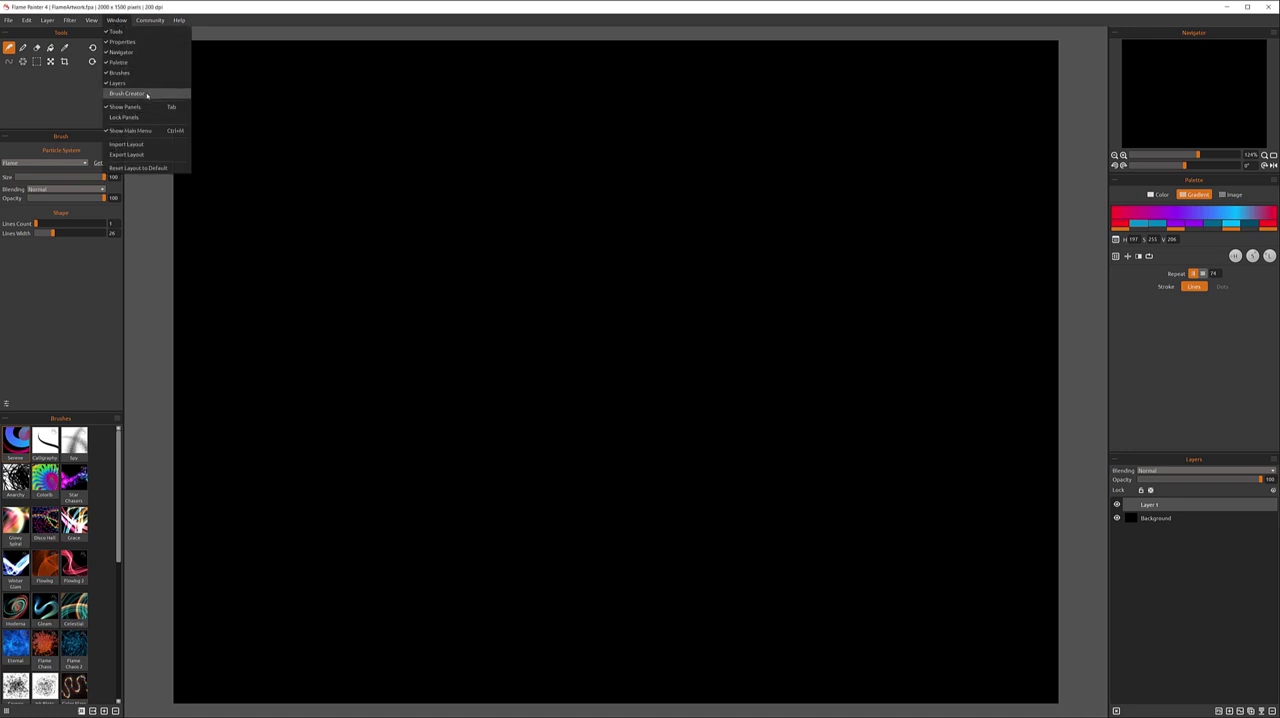
{"action": "left_click", "coordinate": [135, 94]}
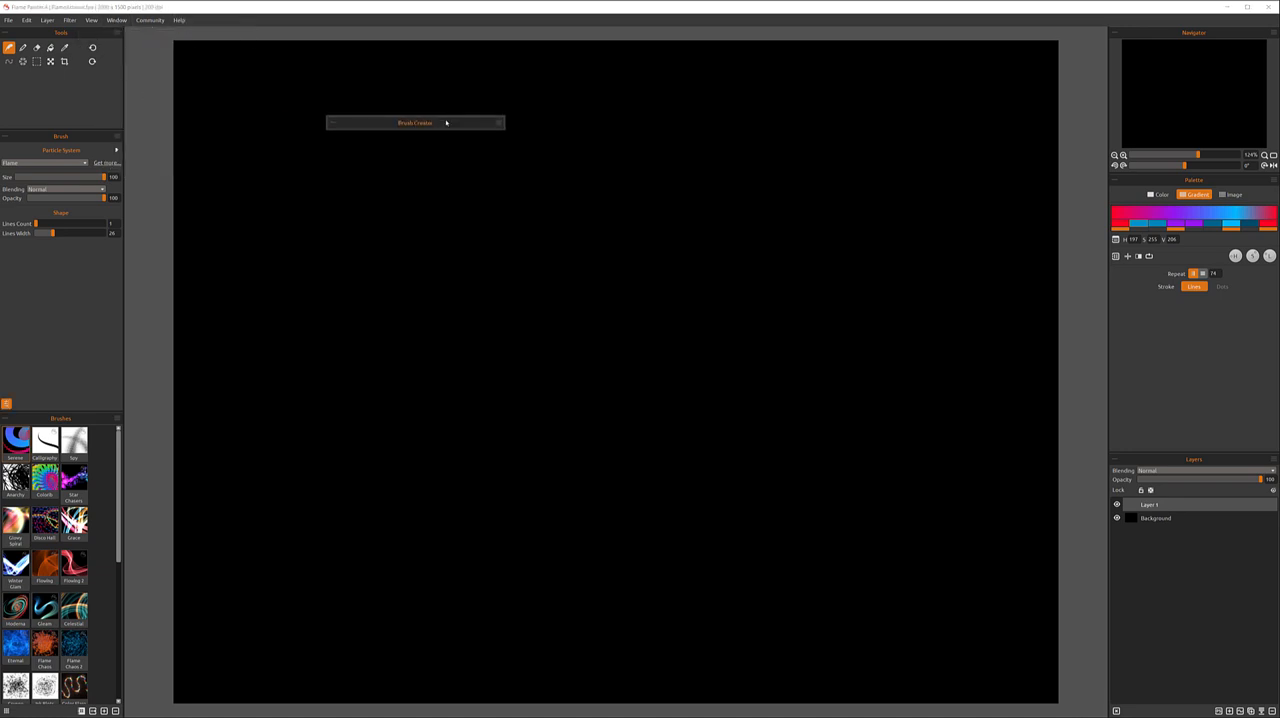
{"action": "left_click_drag", "start_coordinate": [415, 122], "coordinate": [485, 118]}
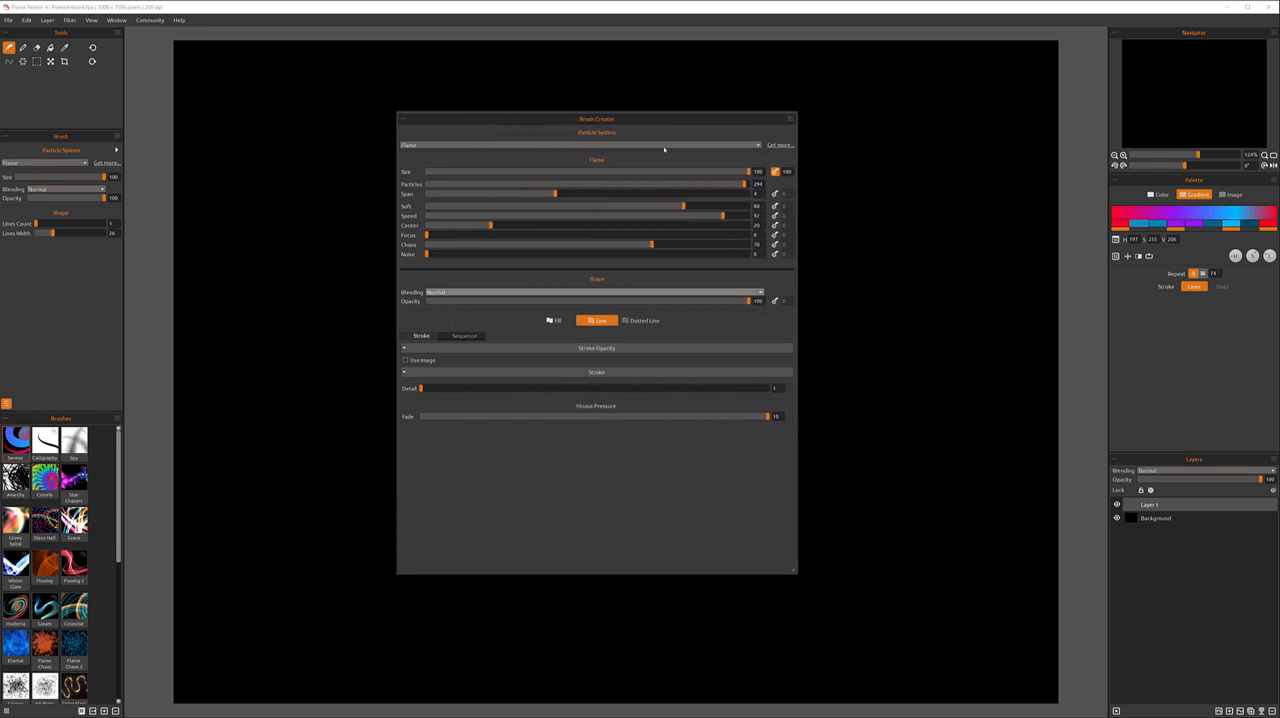
{"action": "left_click_drag", "start_coordinate": [597, 119], "coordinate": [367, 70]}
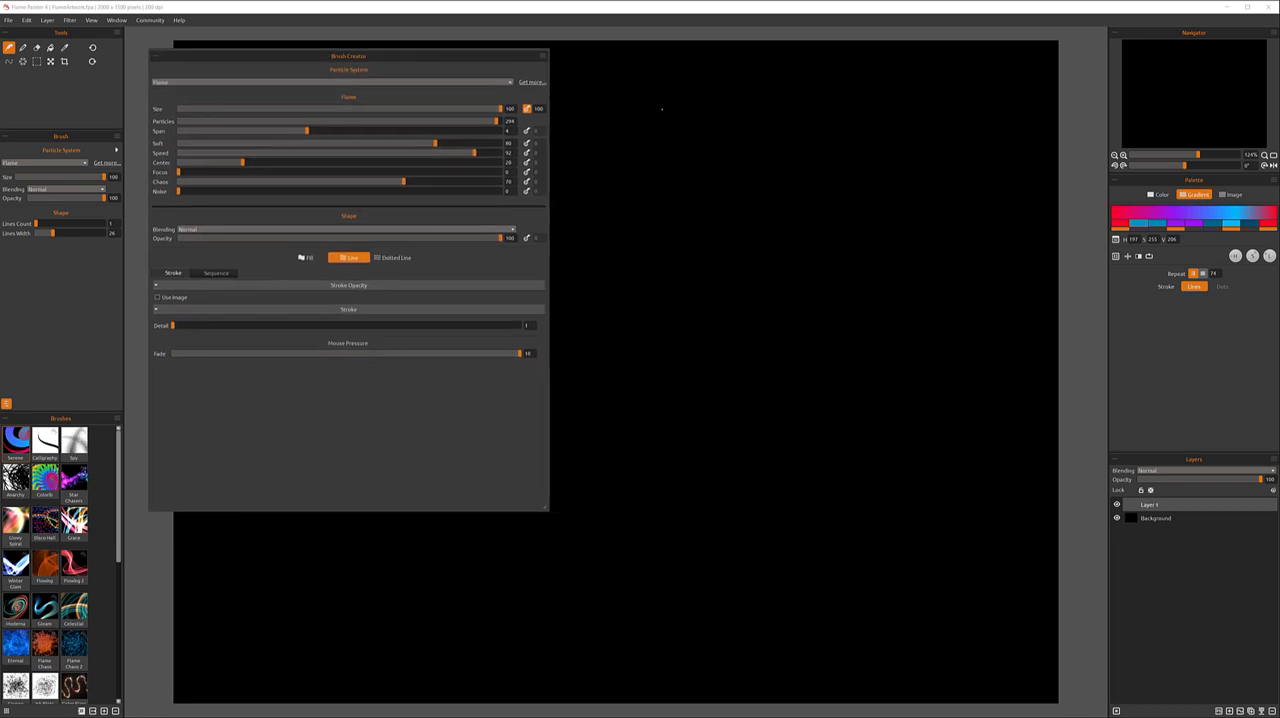
{"action": "left_click_drag", "start_coordinate": [348, 55], "coordinate": [353, 74]}
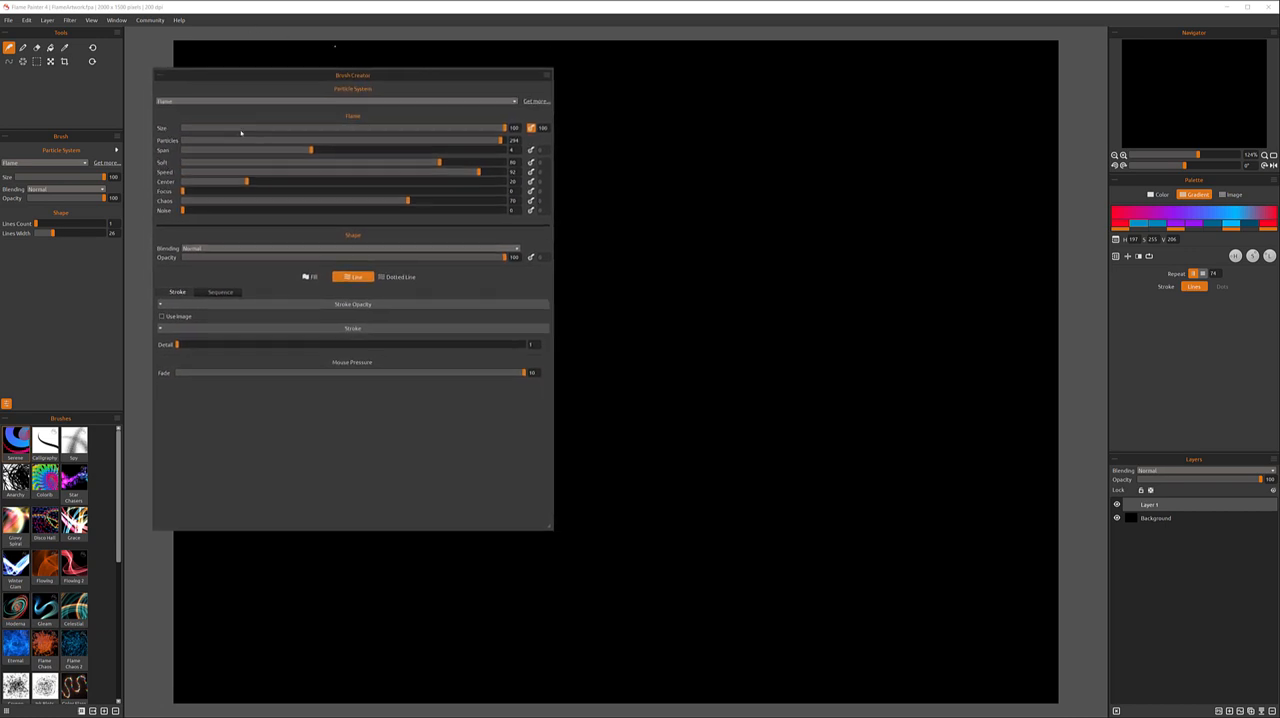
{"action": "left_click", "coordinate": [546, 74]}
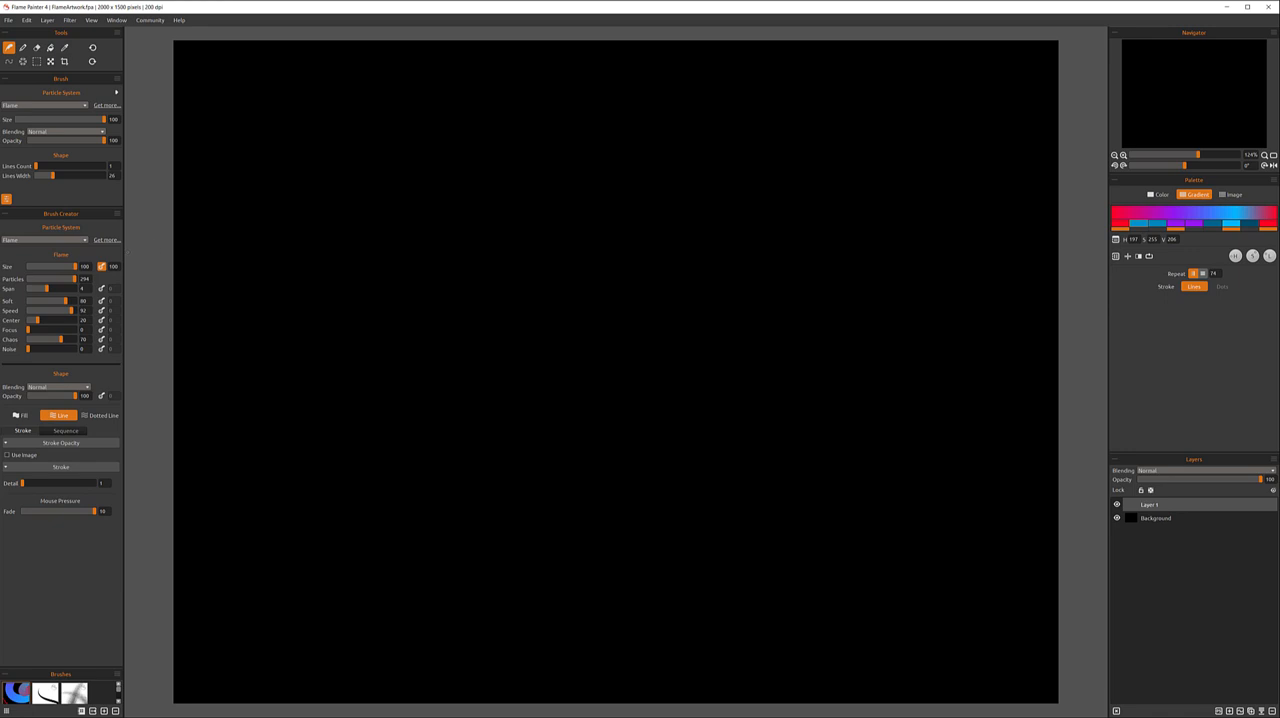
{"action": "mouse_move", "coordinate": [132, 240]}
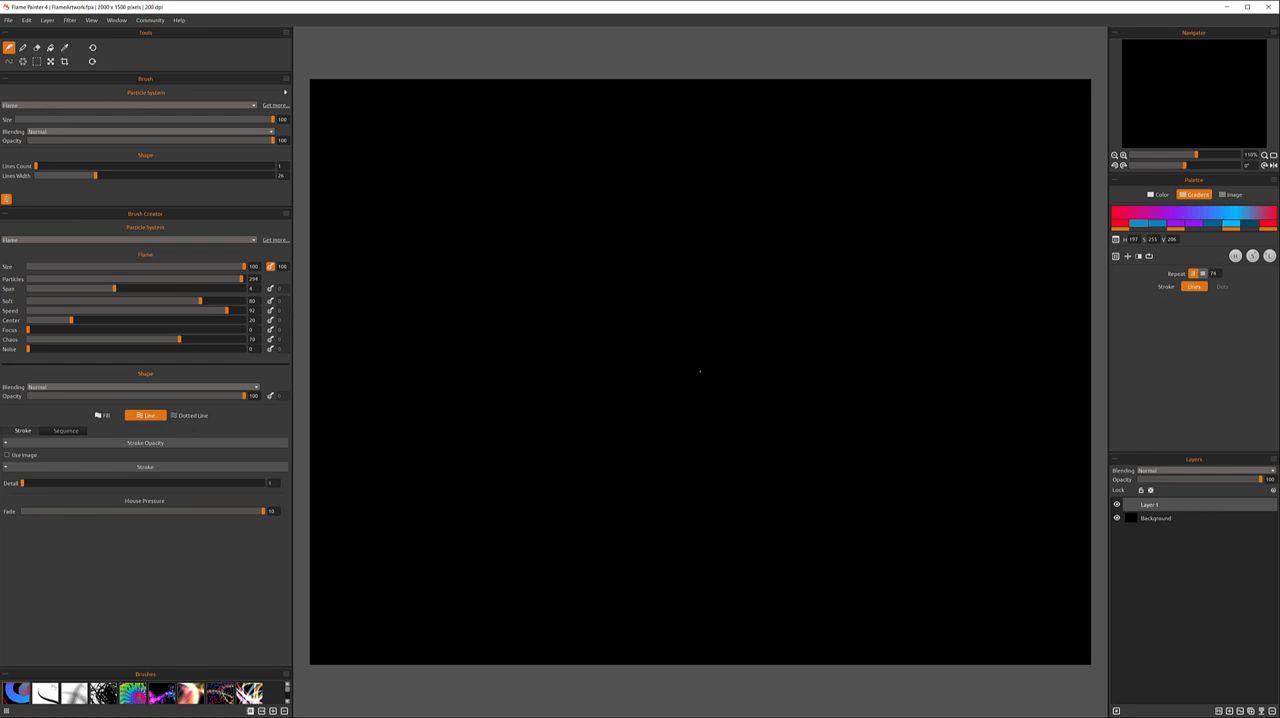
{"action": "mouse_move", "coordinate": [222, 363]}
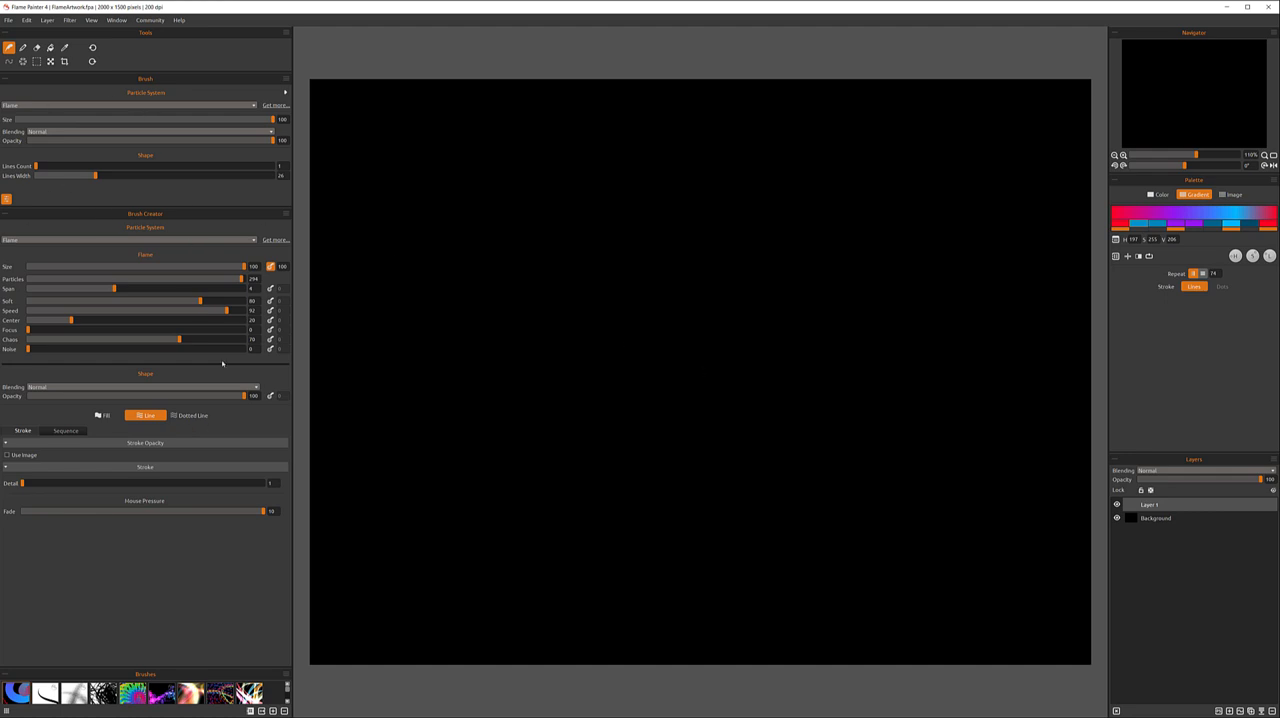
{"action": "mouse_move", "coordinate": [773, 395]}
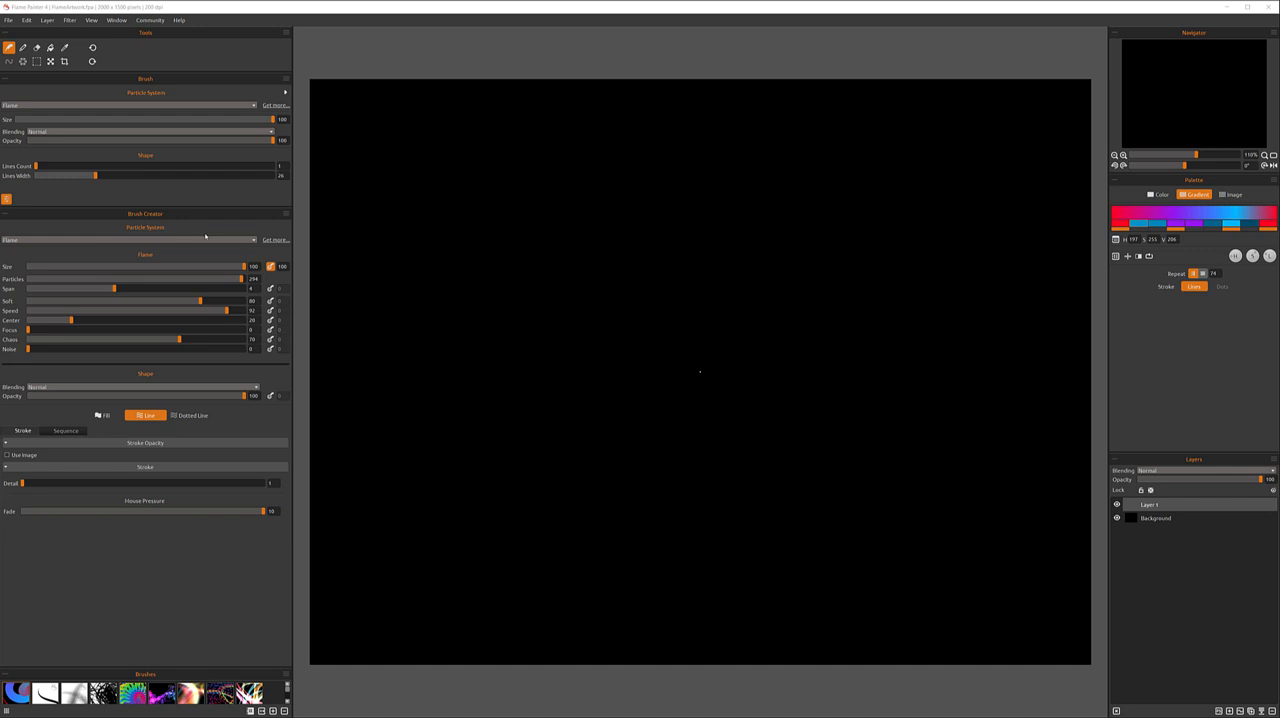
{"action": "left_click", "coordinate": [130, 239]}
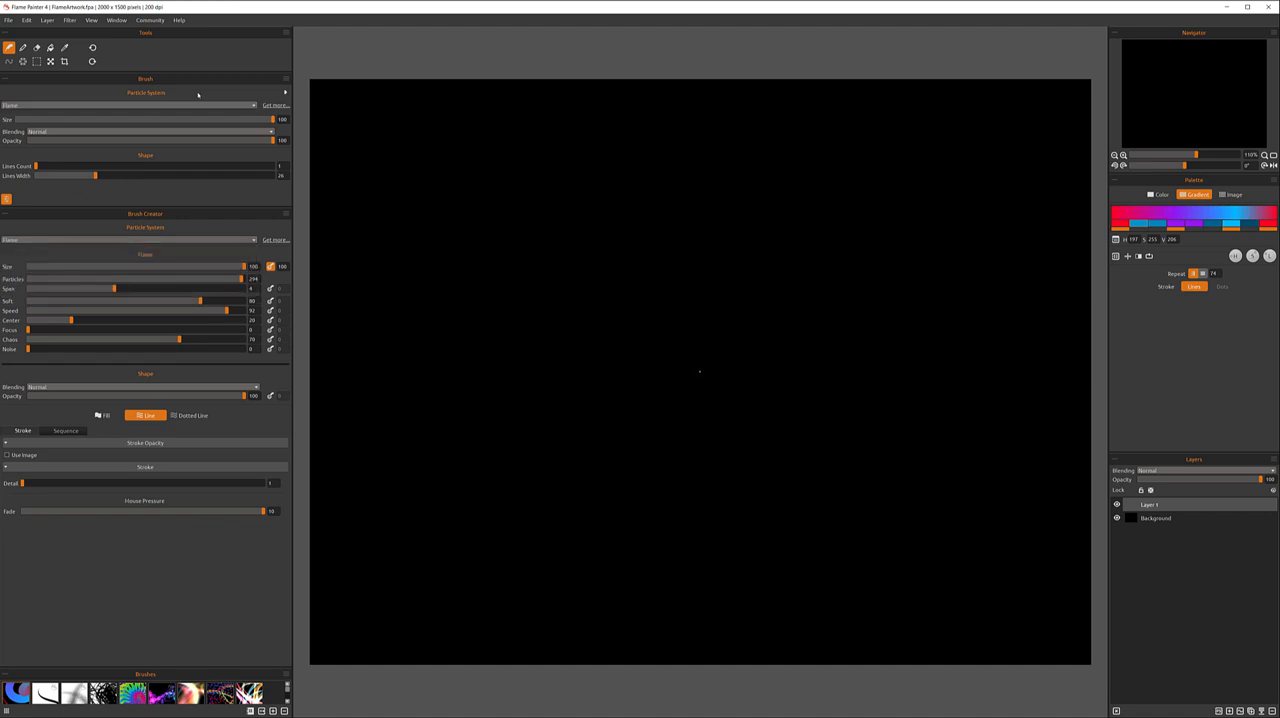
{"action": "mouse_move", "coordinate": [33, 101]}
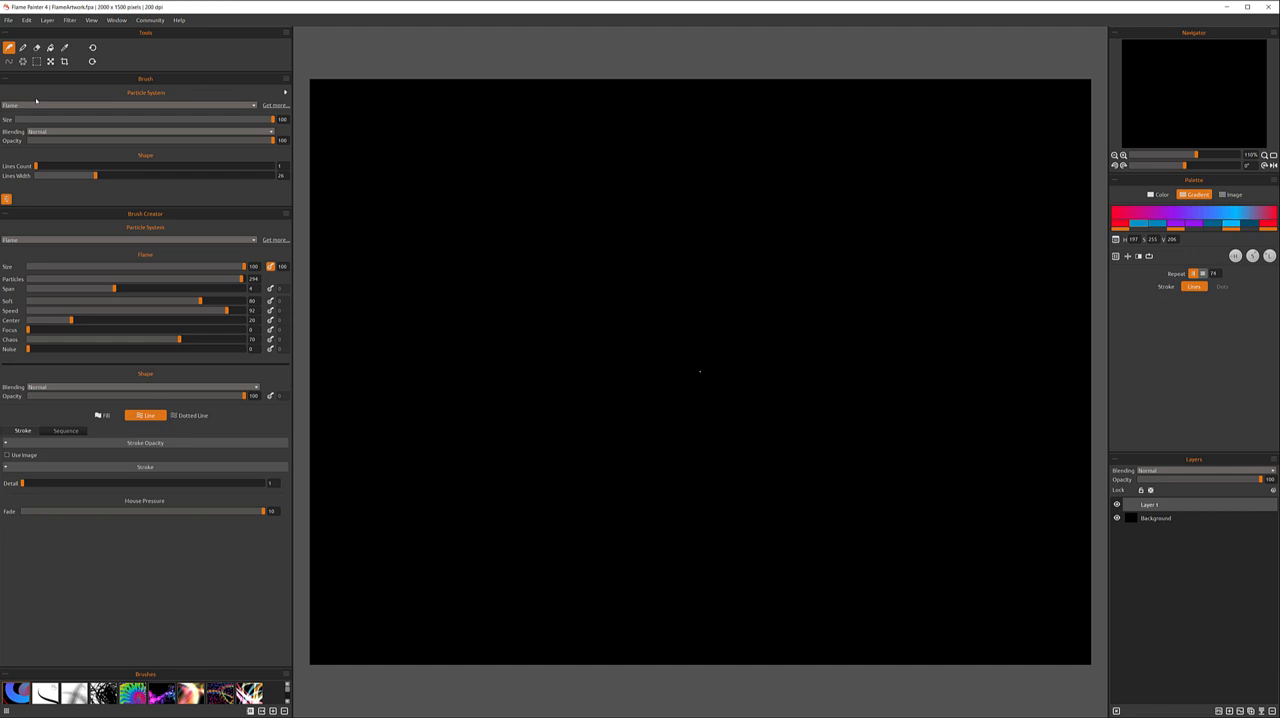
{"action": "mouse_move", "coordinate": [113, 77]}
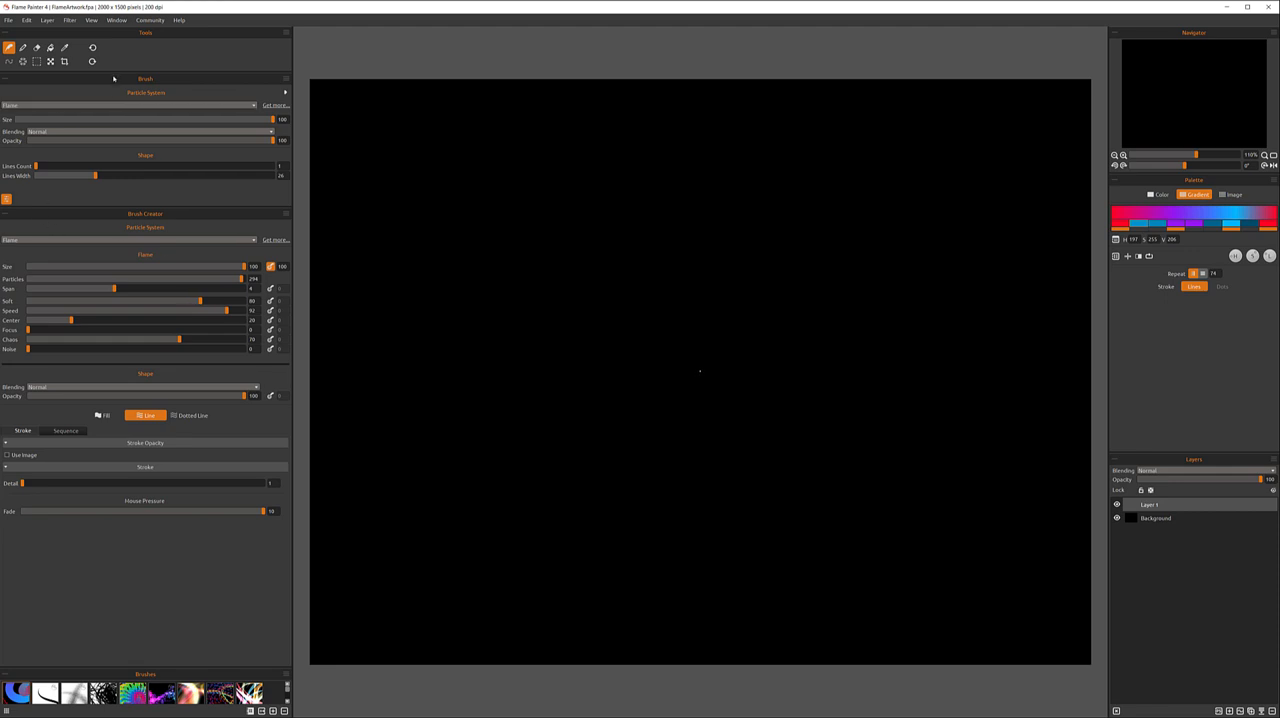
{"action": "mouse_move", "coordinate": [142, 191]}
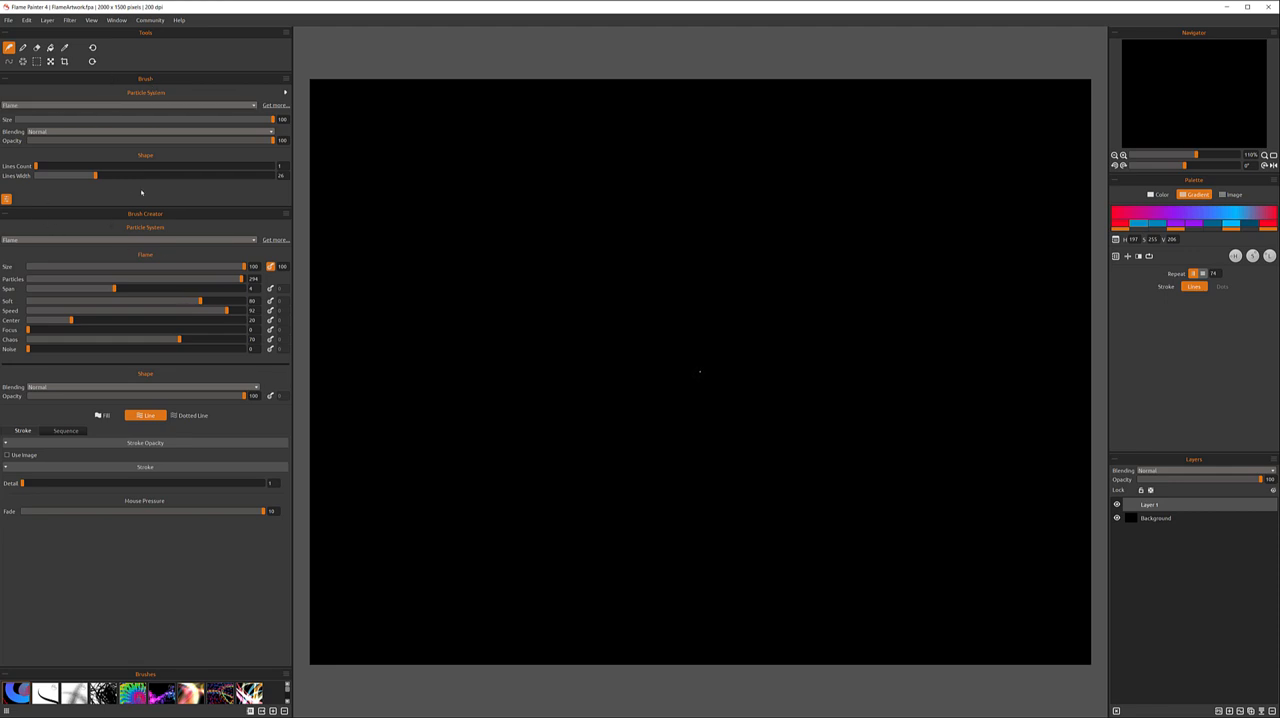
{"action": "mouse_move", "coordinate": [108, 257]}
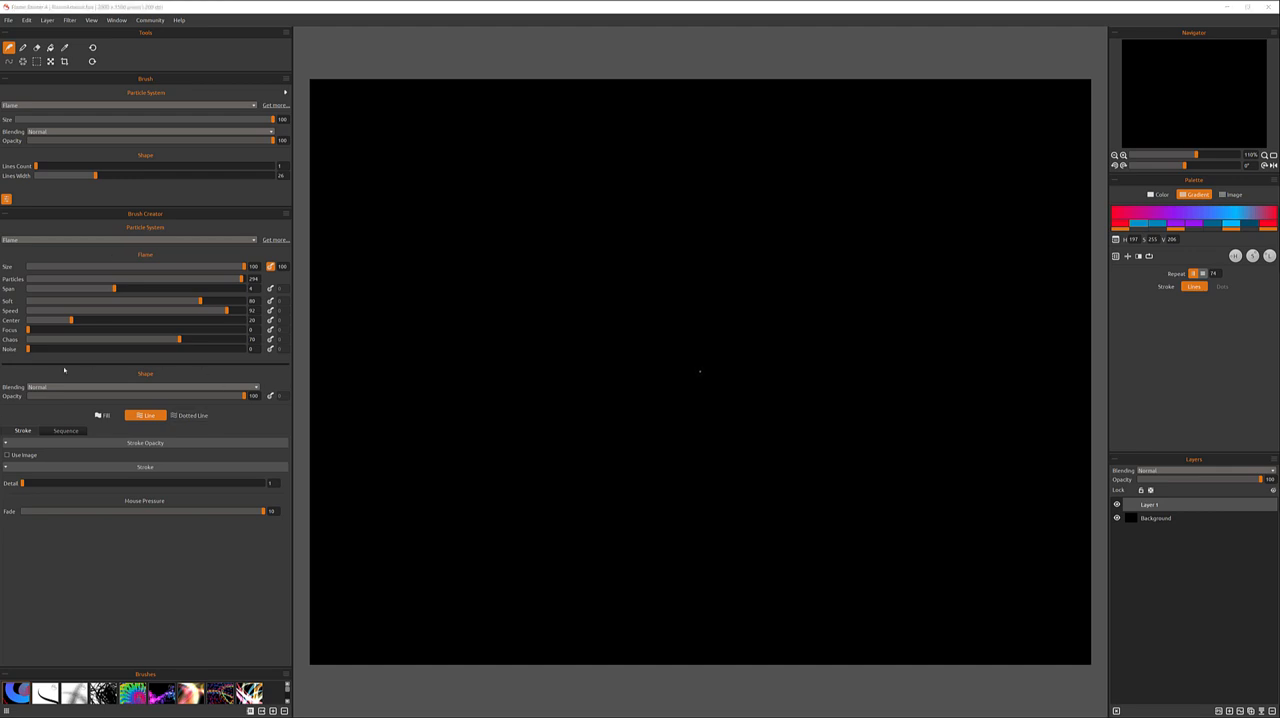
{"action": "mouse_move", "coordinate": [112, 382]}
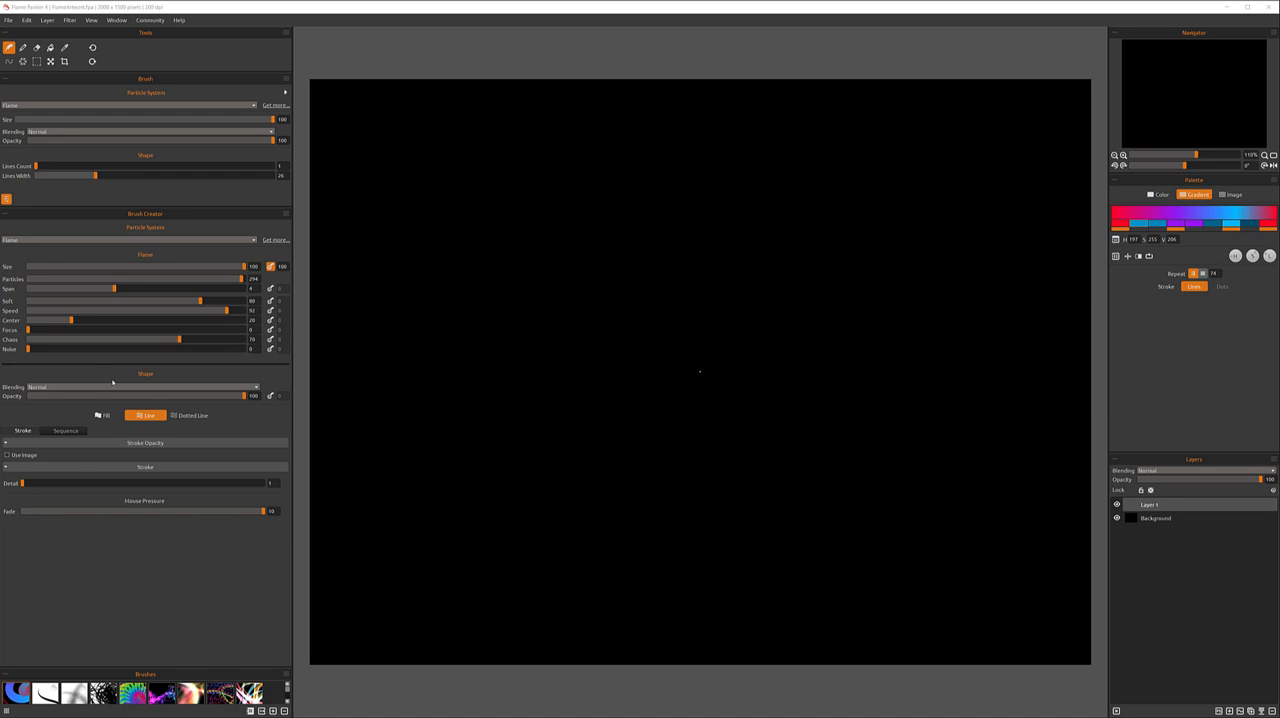
{"action": "mouse_move", "coordinate": [88, 356]}
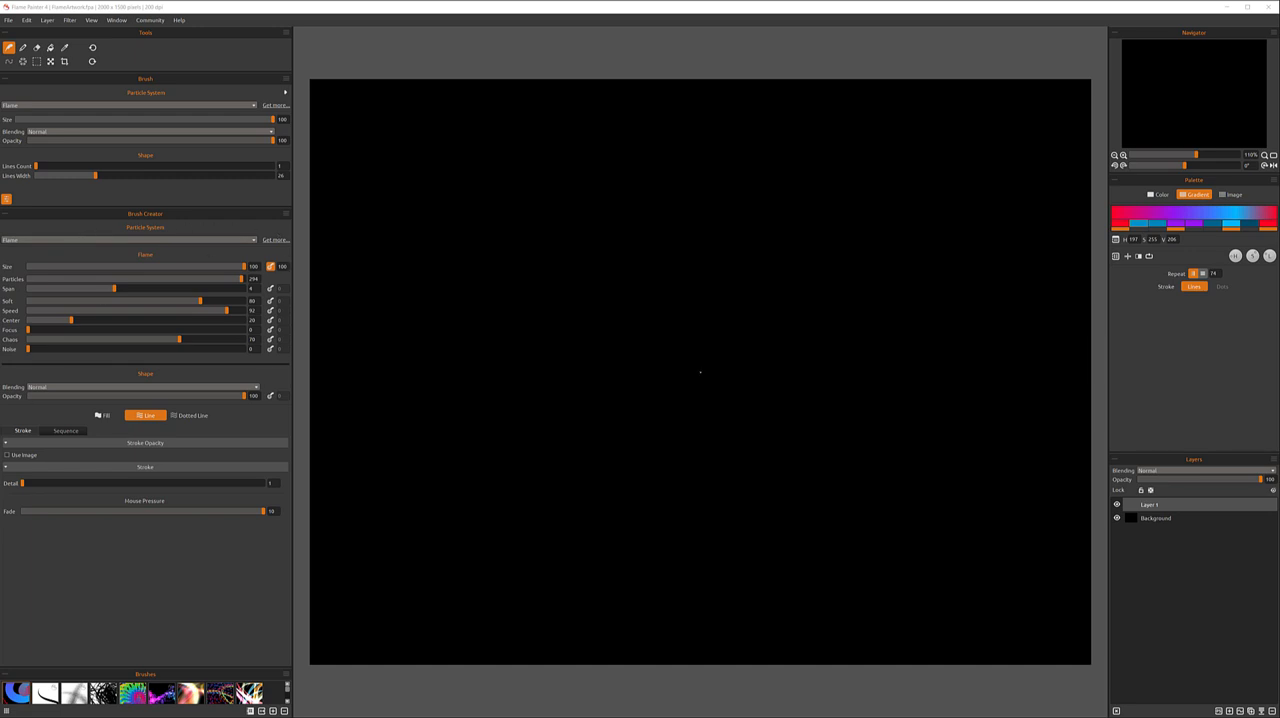
{"action": "mouse_move", "coordinate": [205, 226]}
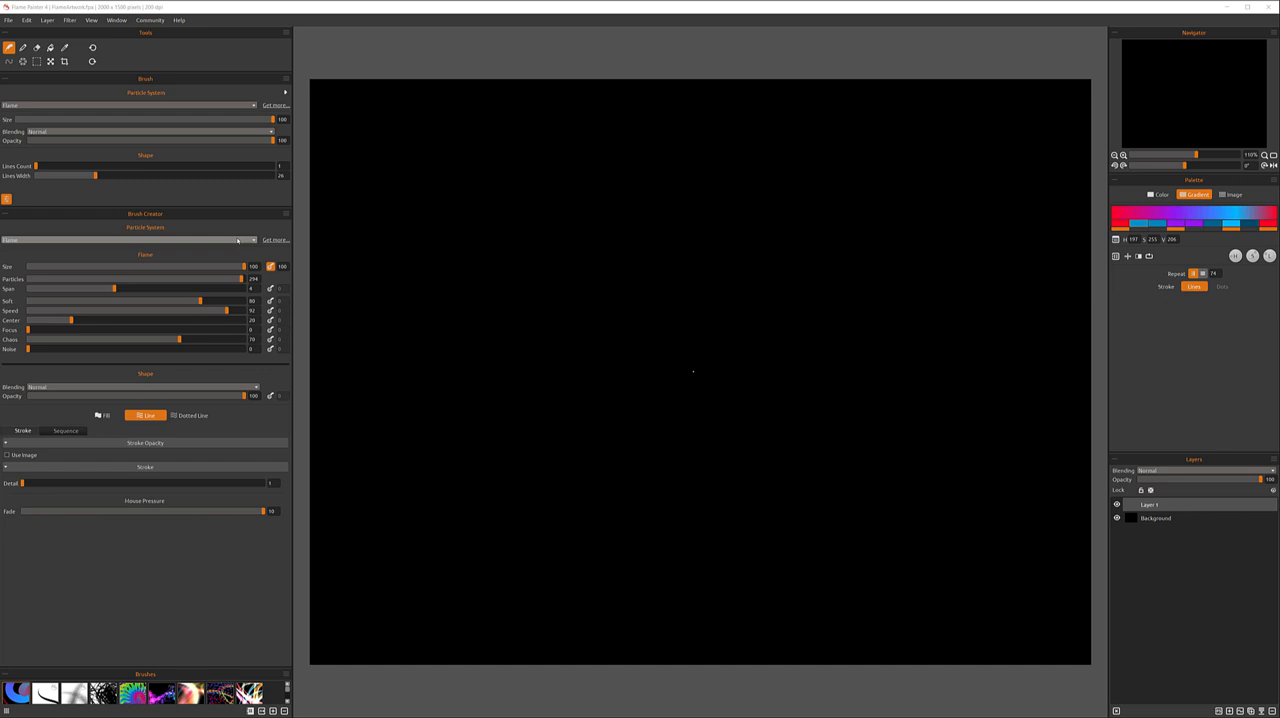
Step: Show the Particle System list with Flame, Ribbon, Follow, Liner, Electric and Pastel
{"action": "left_click", "coordinate": [130, 240]}
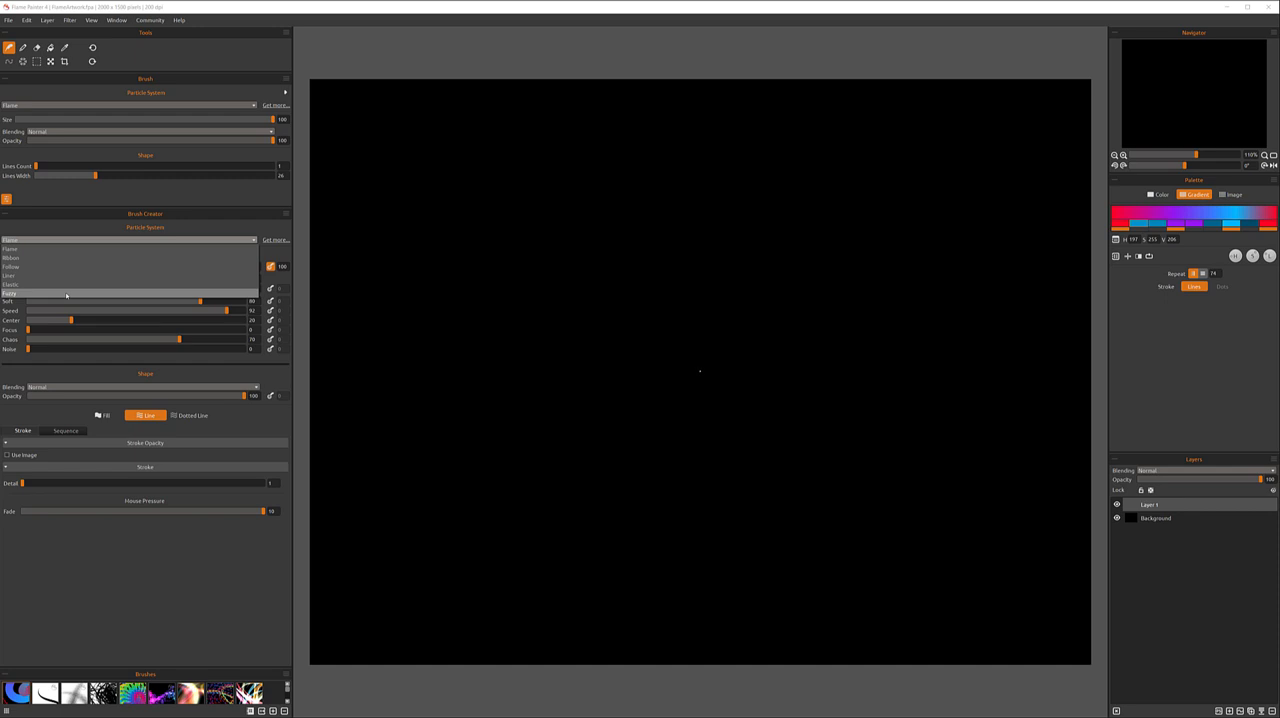
Step: Try the Follow and Liner particle systems, then set the Flame brush to the Fill stroke type
{"action": "left_click", "coordinate": [20, 248]}
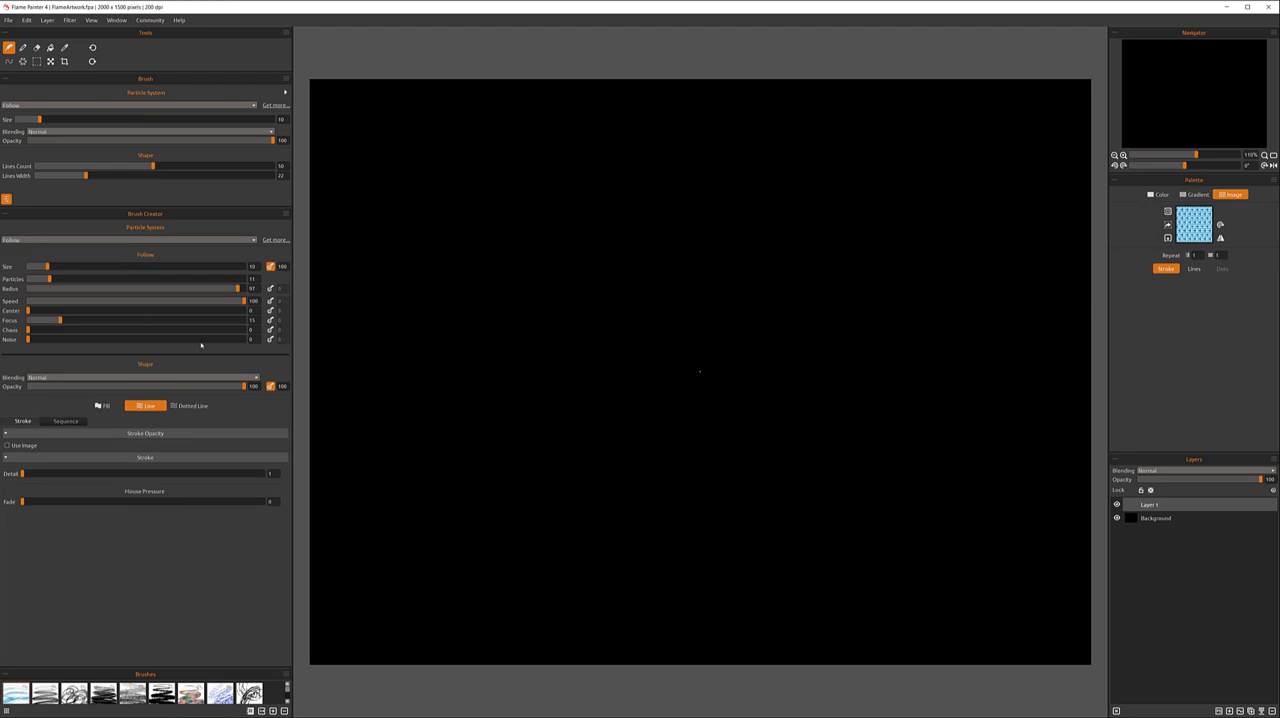
{"action": "left_click", "coordinate": [130, 248]}
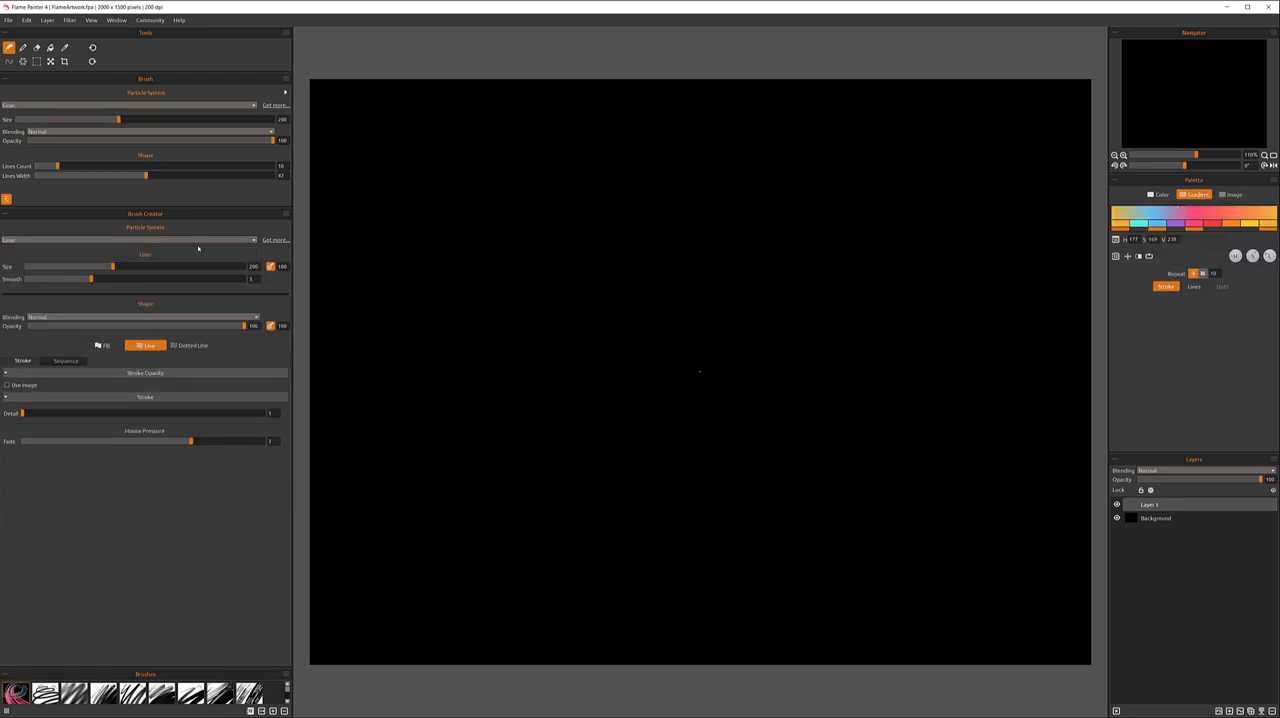
{"action": "left_click", "coordinate": [130, 240]}
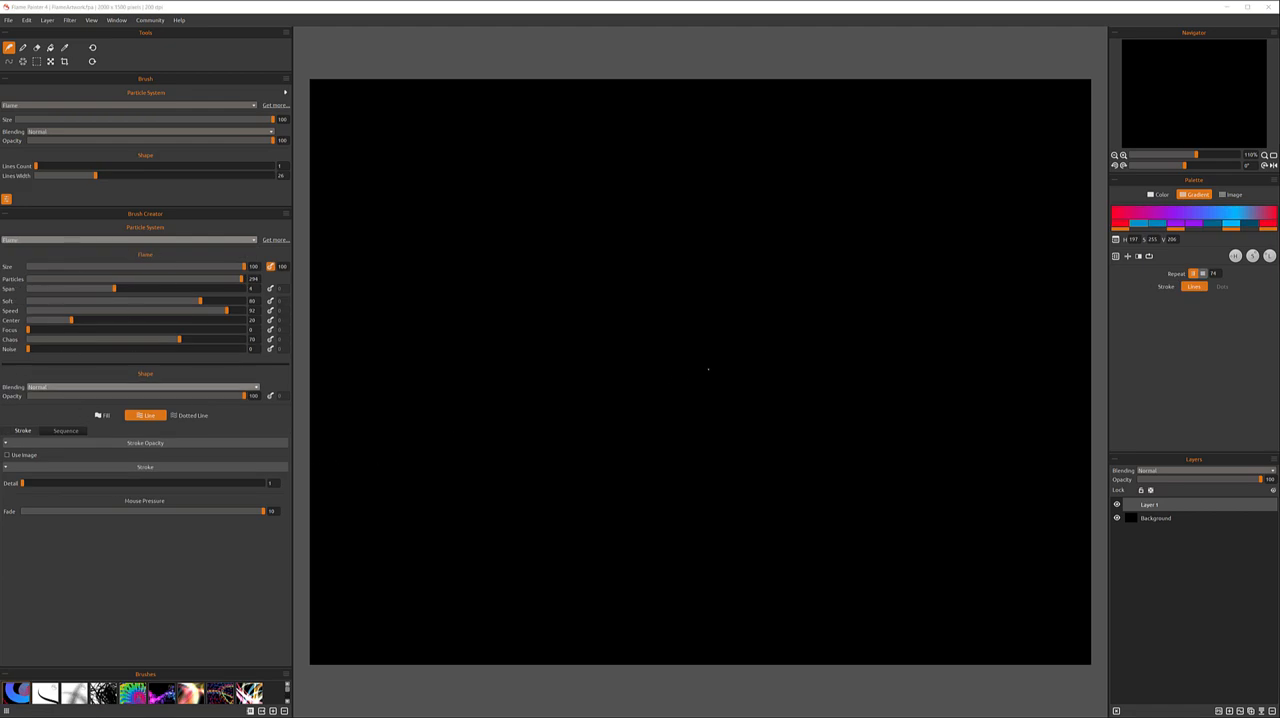
{"action": "left_click", "coordinate": [145, 387]}
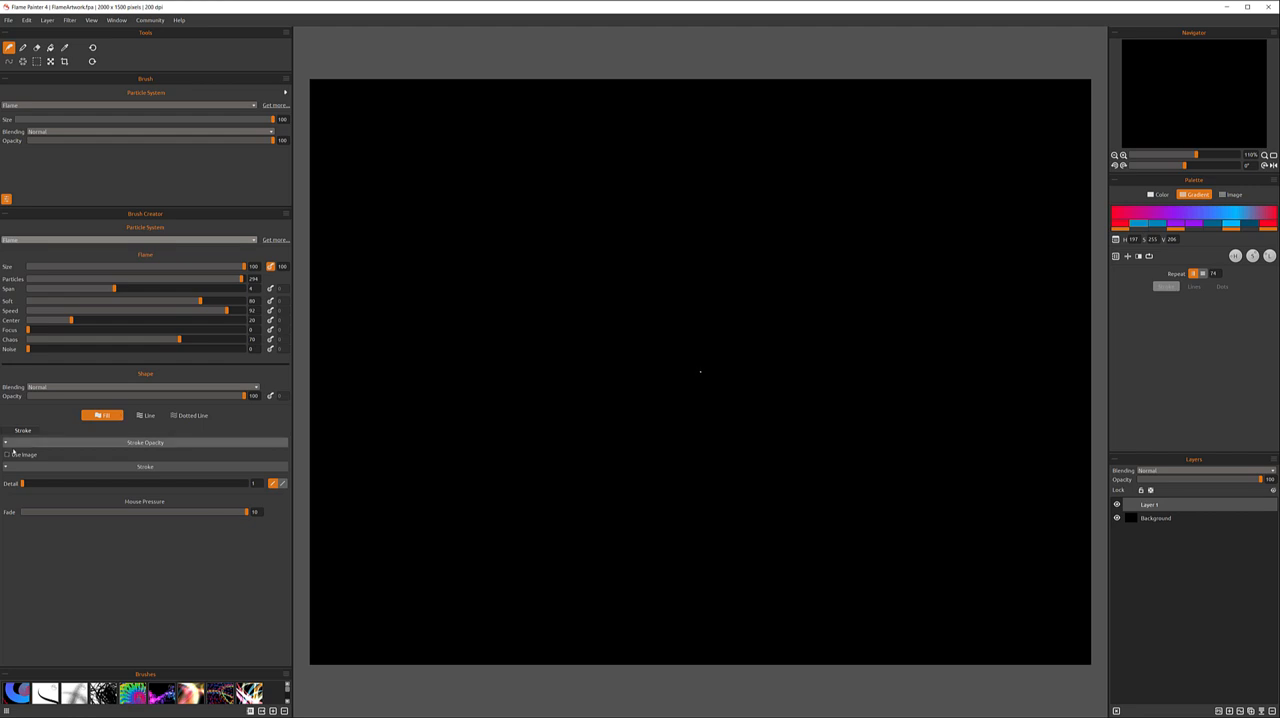
Step: Compare Dotted Line and Line strokes, settle on Dotted Line, and view its Dots and Stroke settings
{"action": "left_click", "coordinate": [147, 415]}
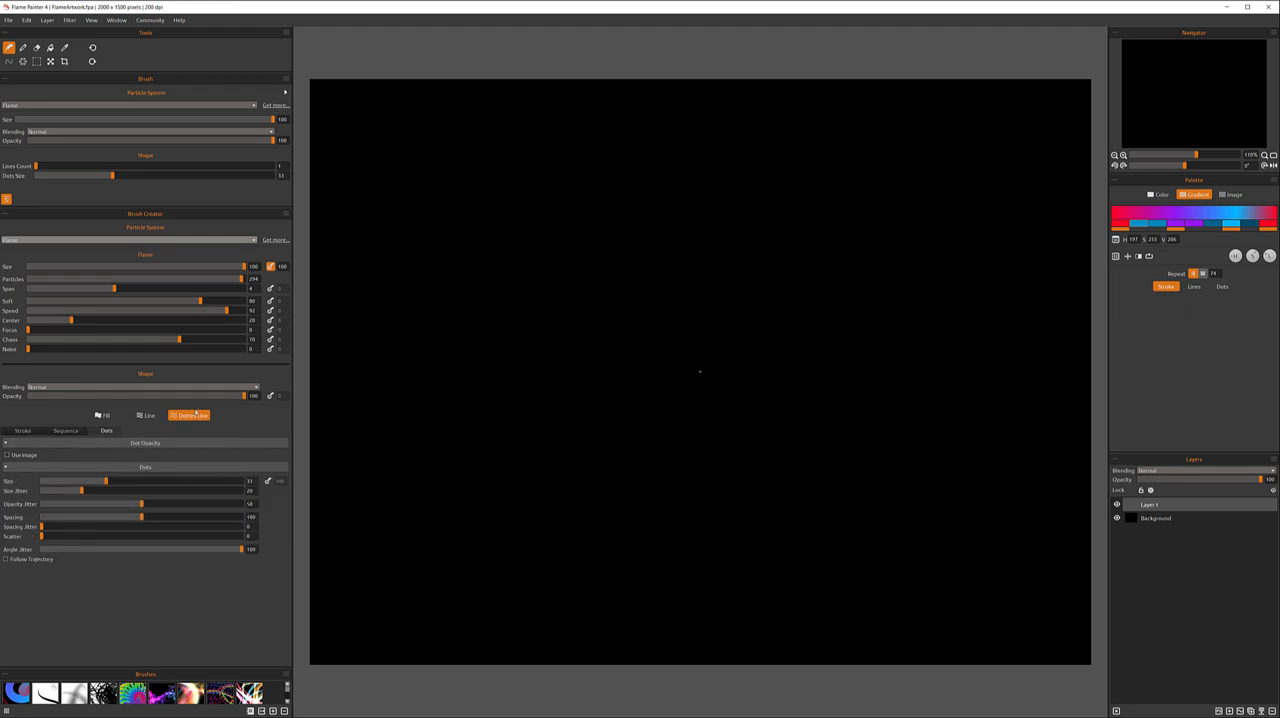
{"action": "left_click", "coordinate": [148, 415]}
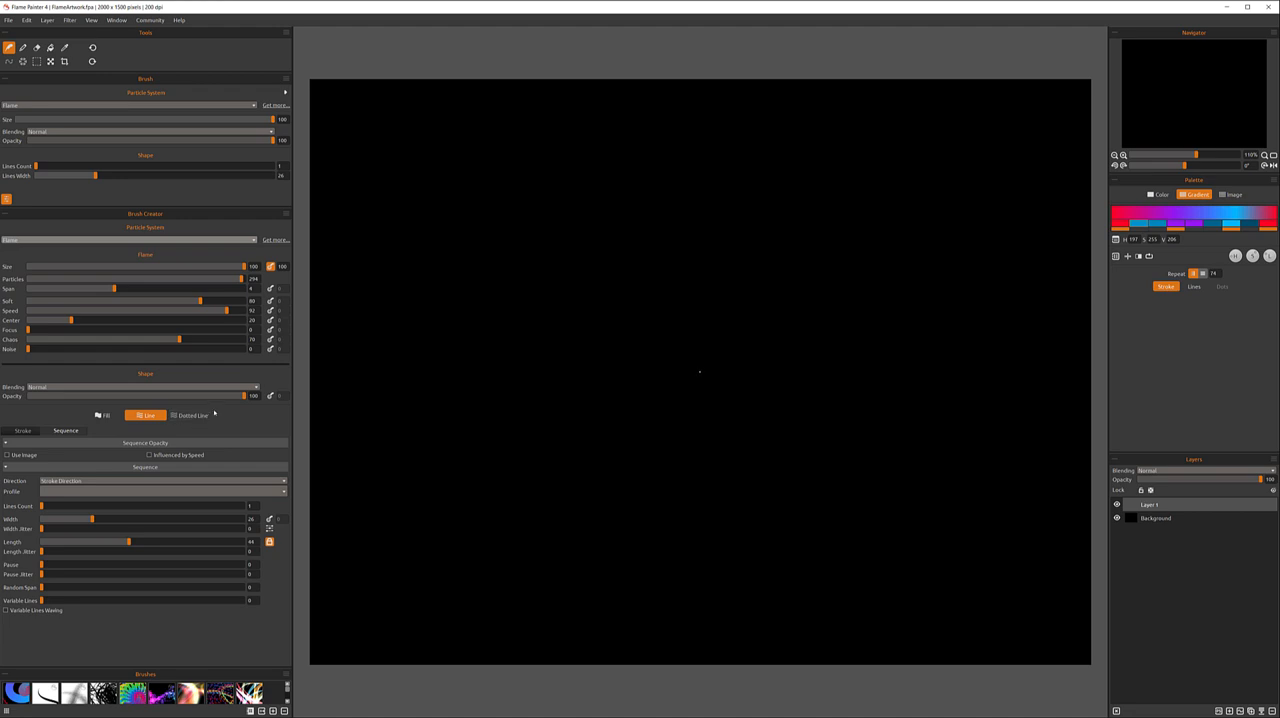
{"action": "left_click", "coordinate": [188, 415]}
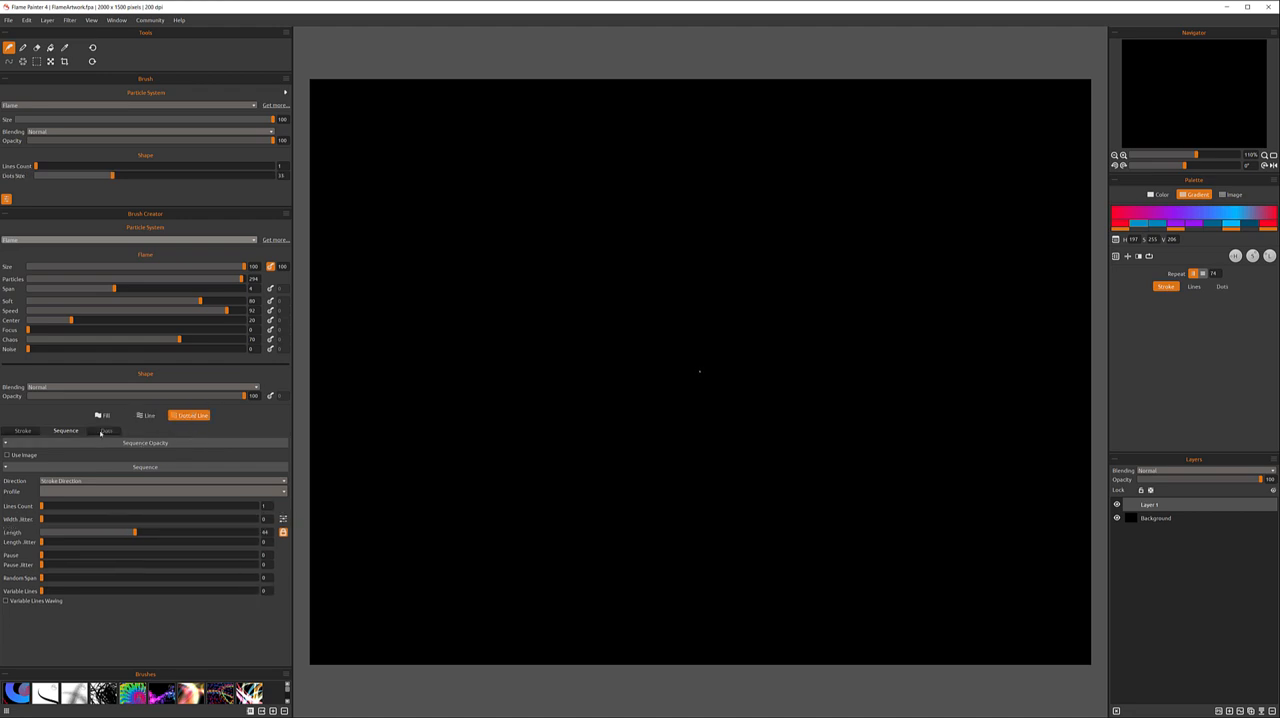
{"action": "left_click", "coordinate": [106, 430]}
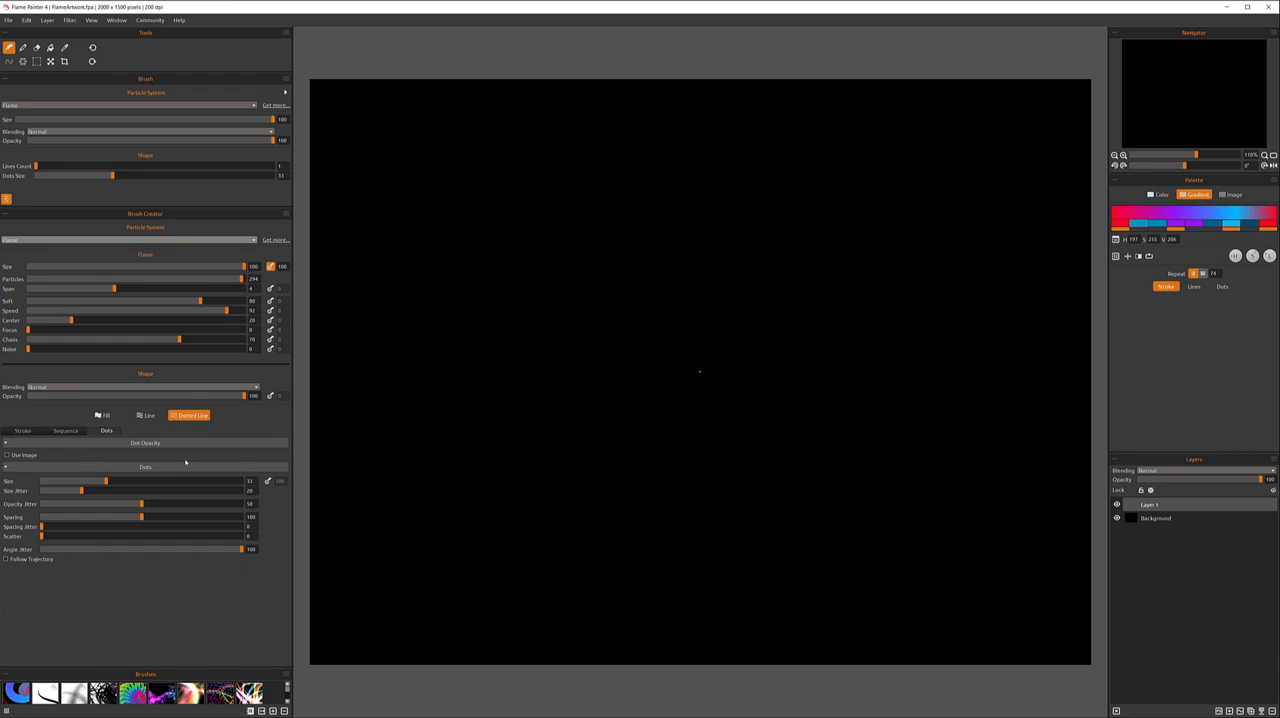
{"action": "left_click", "coordinate": [22, 430]}
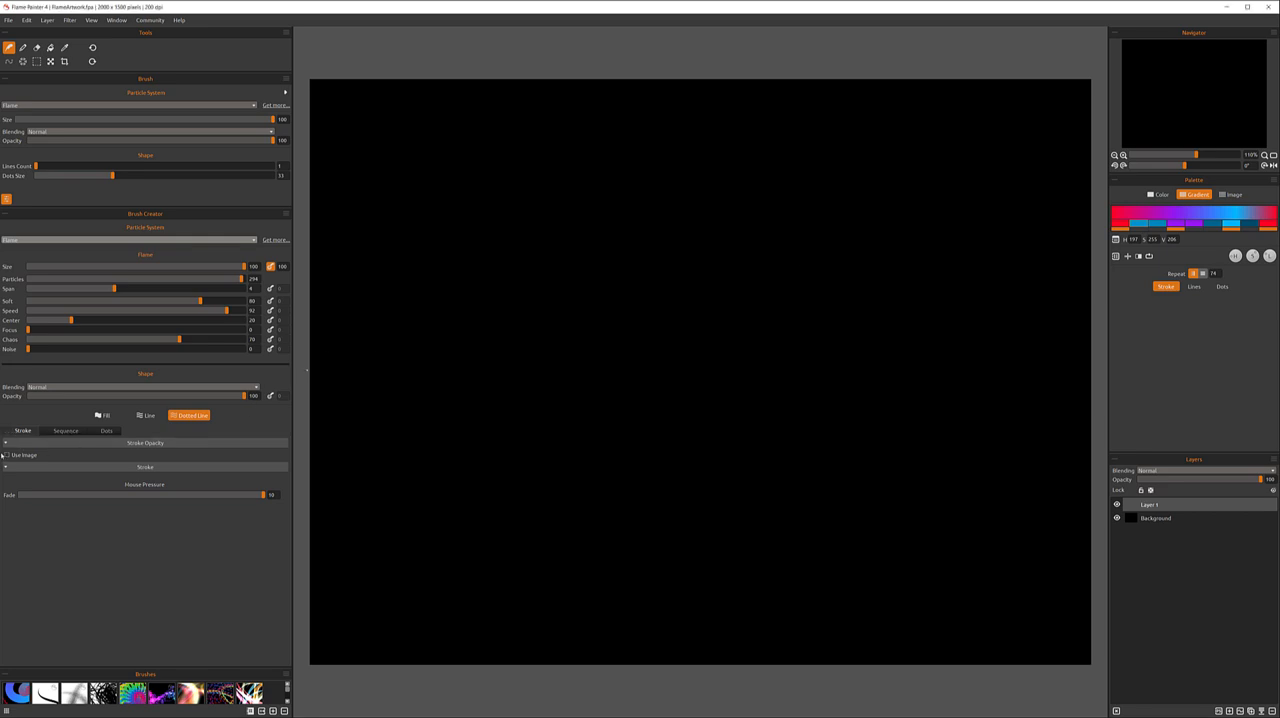
Step: Enable Use Image for stroke opacity, colour from Palette Image, and open the Image Library
{"action": "left_click", "coordinate": [7, 452]}
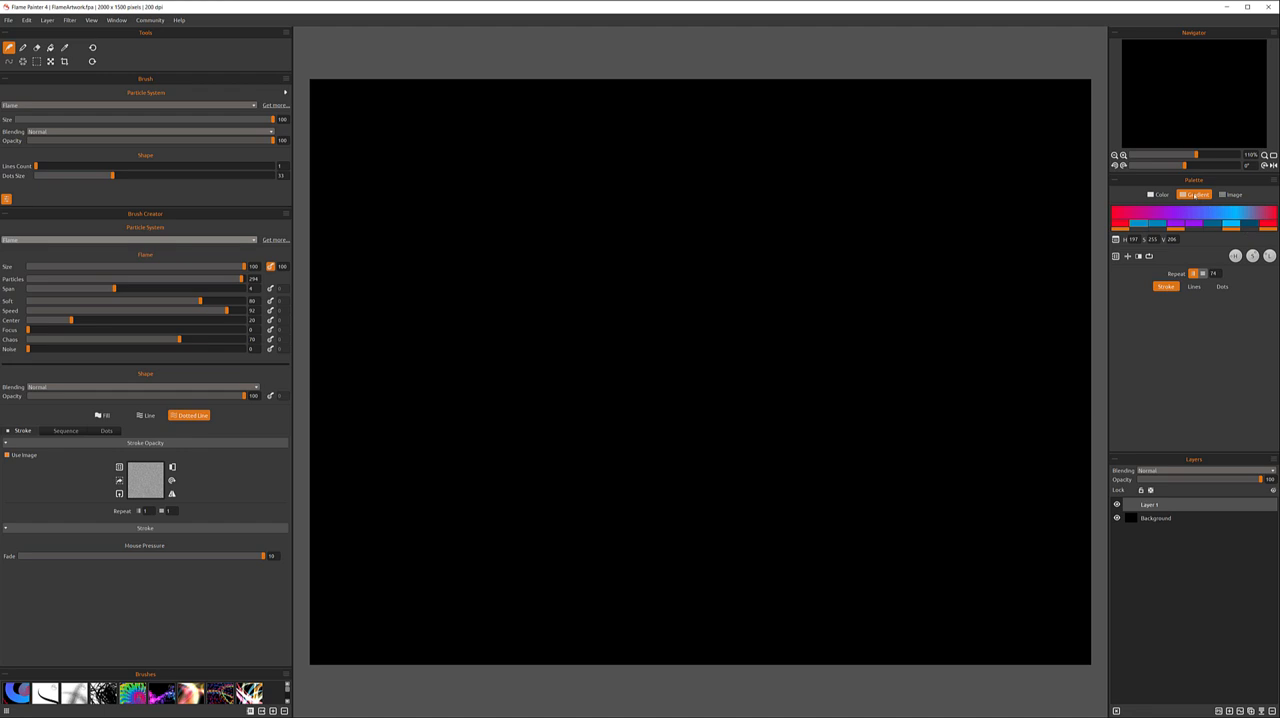
{"action": "left_click", "coordinate": [1218, 195]}
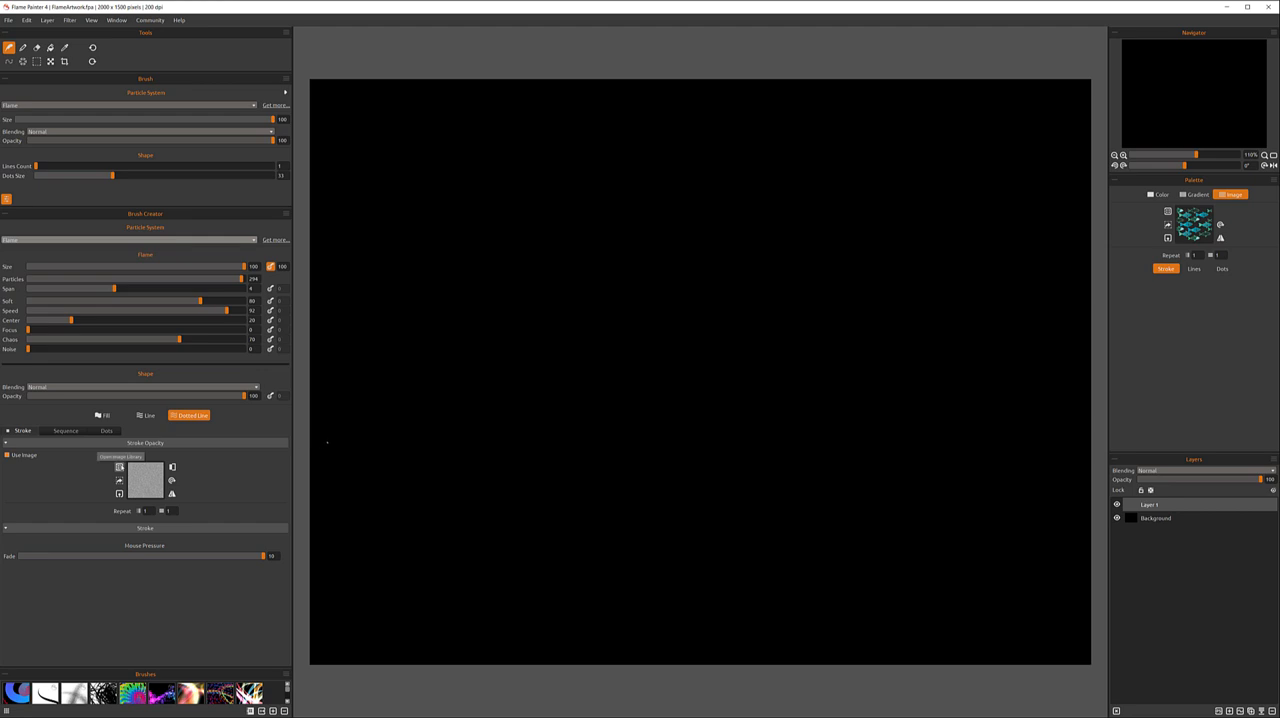
{"action": "left_click", "coordinate": [119, 456]}
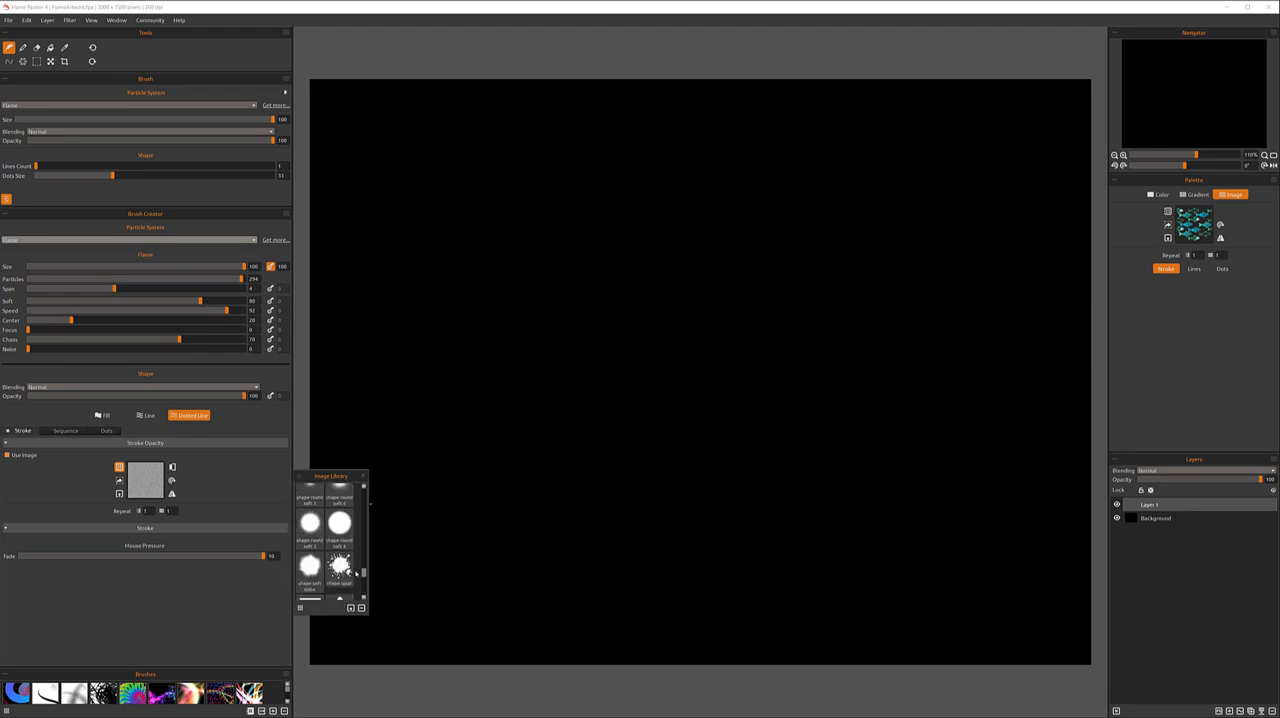
Step: Pick the splat shape as the stroke opacity image and close the Image Library
{"action": "left_click", "coordinate": [338, 571]}
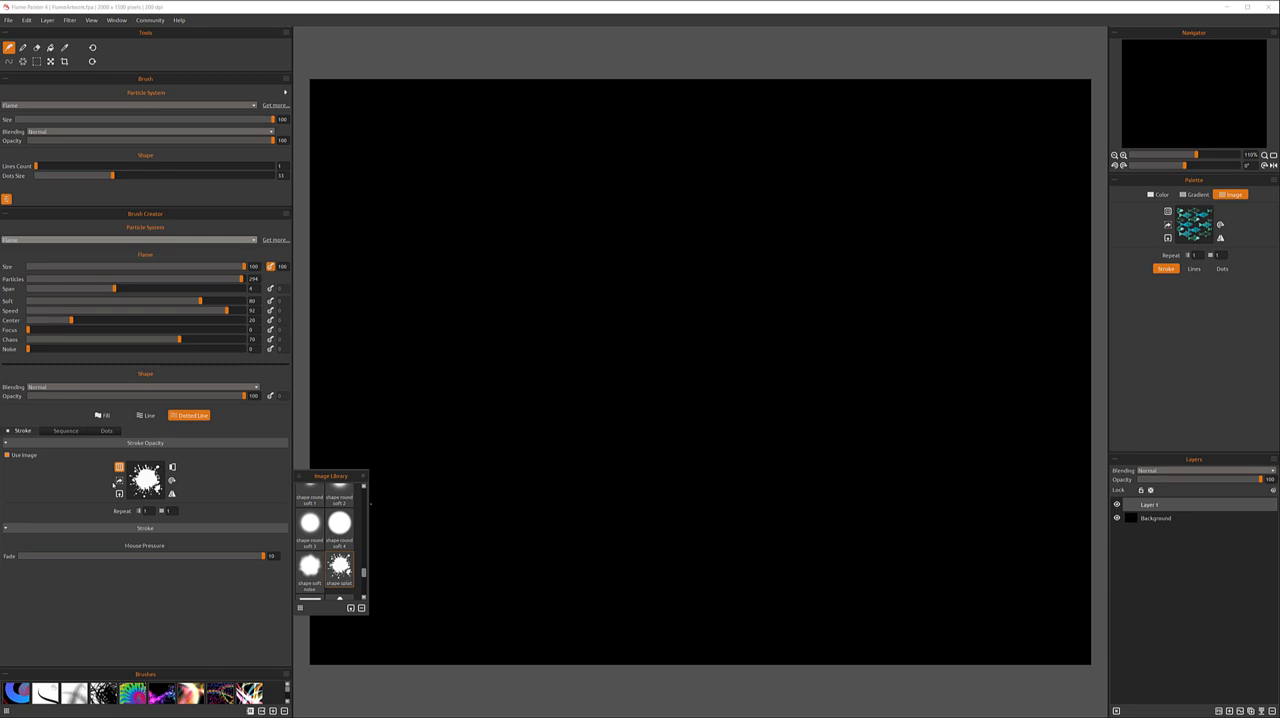
{"action": "mouse_move", "coordinate": [241, 490]}
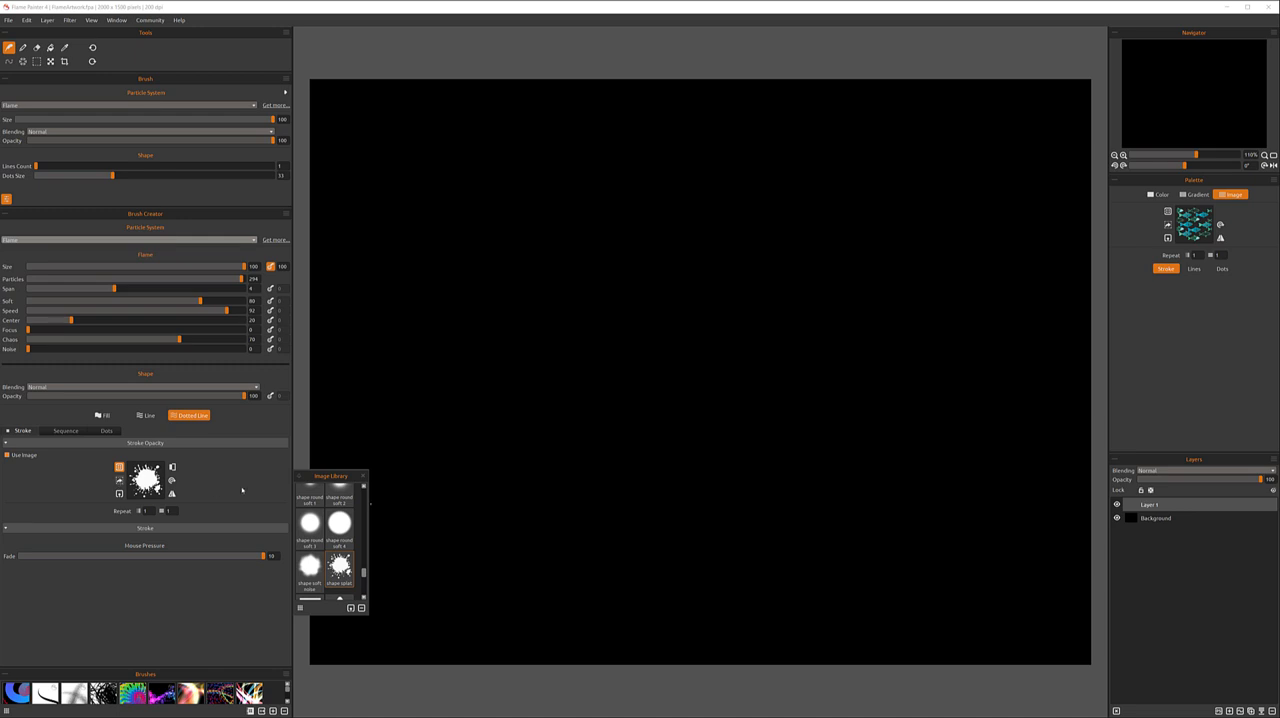
{"action": "left_click", "coordinate": [361, 476]}
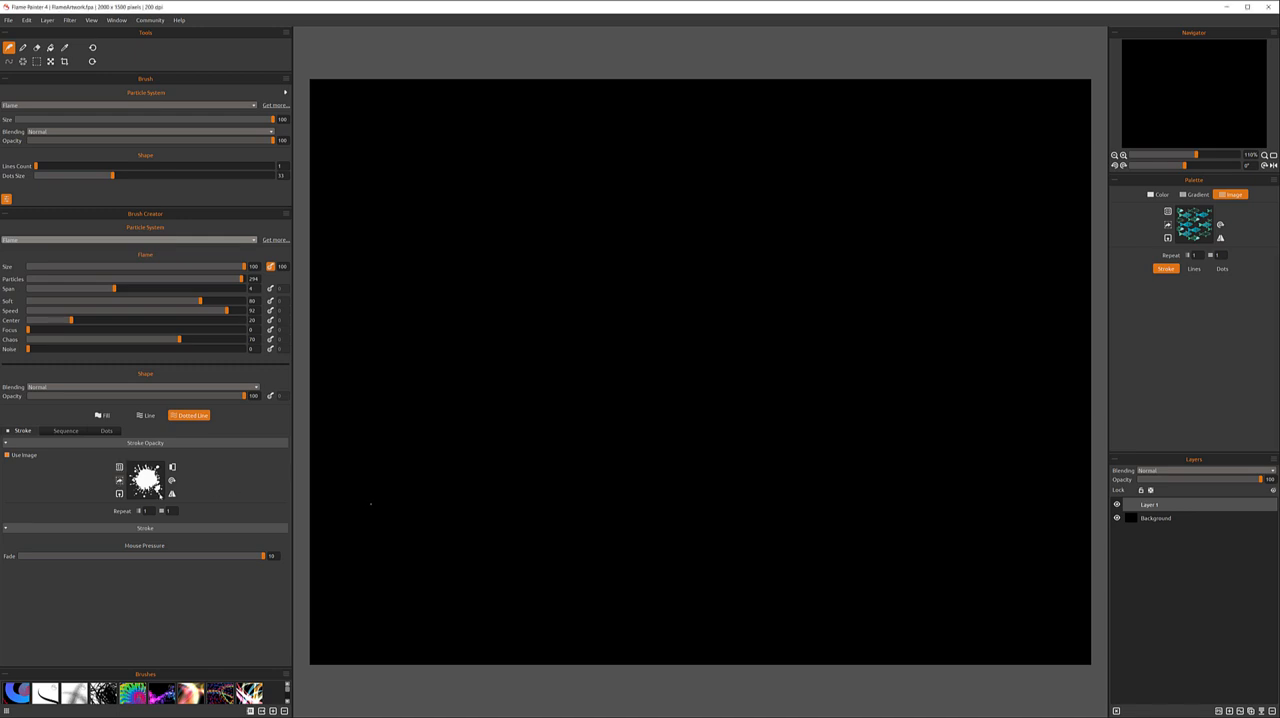
{"action": "mouse_move", "coordinate": [118, 498]}
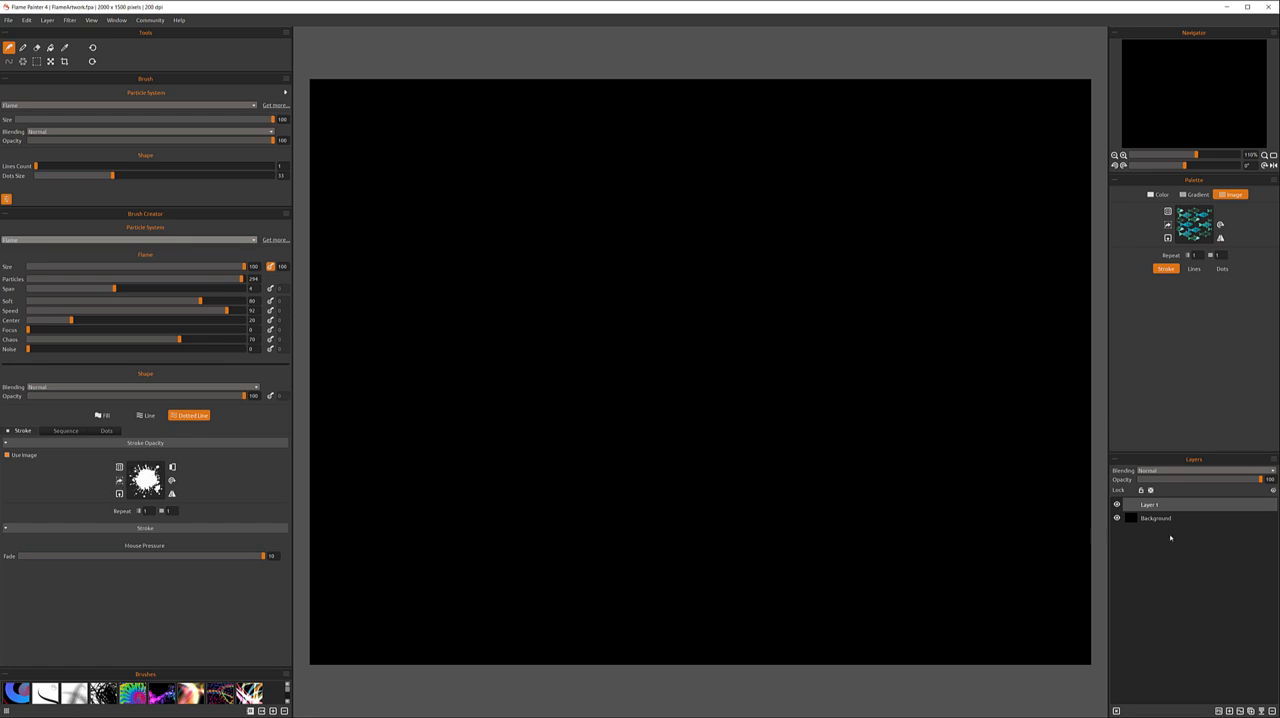
{"action": "mouse_move", "coordinate": [1170, 553]}
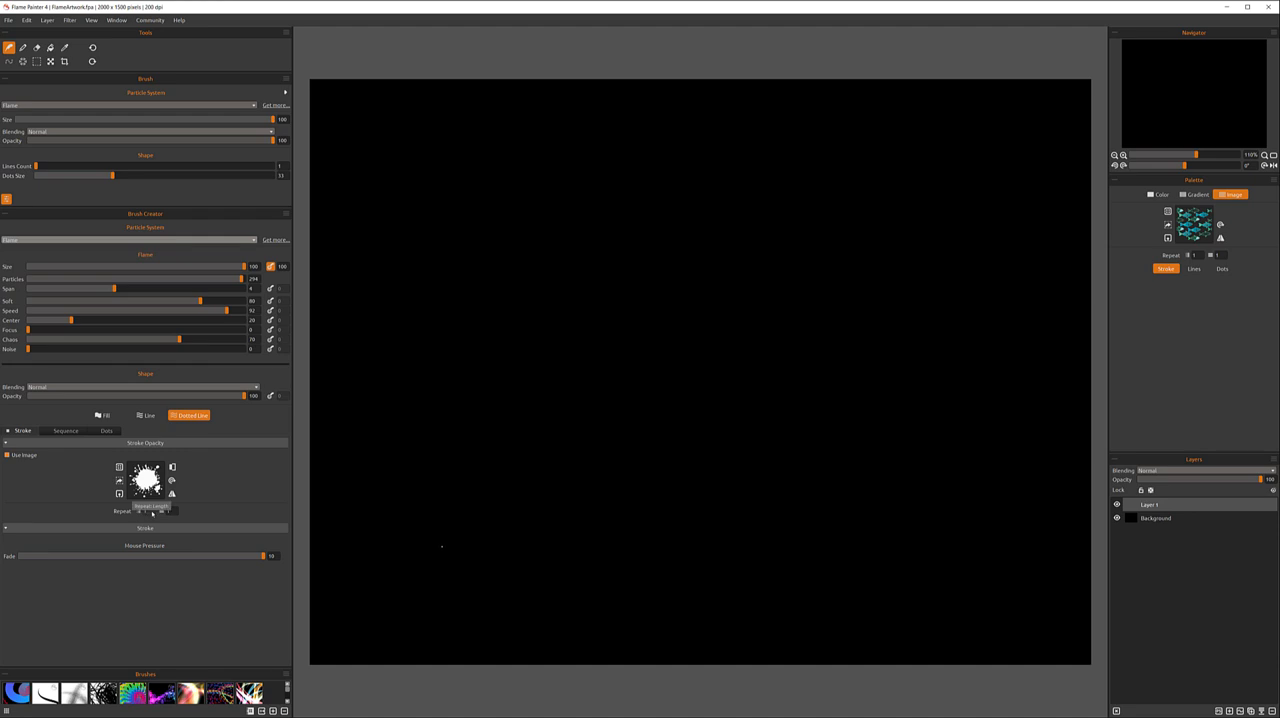
{"action": "mouse_move", "coordinate": [228, 483]}
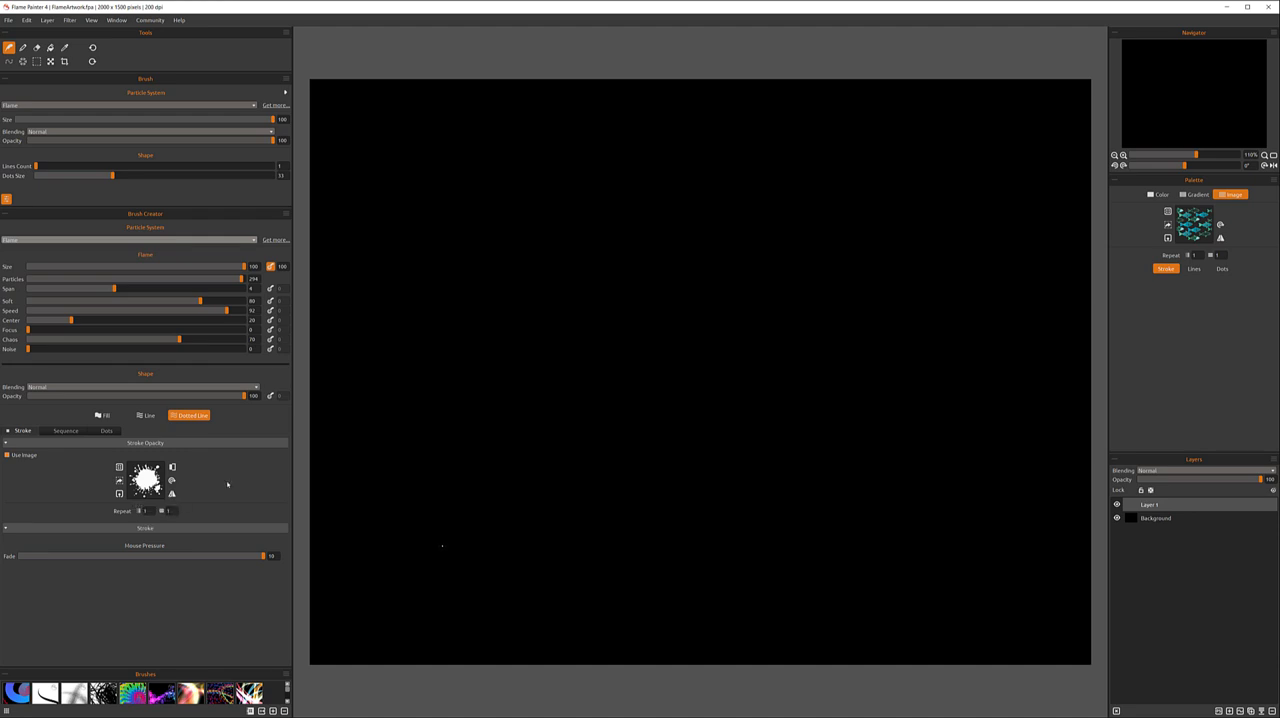
{"action": "mouse_move", "coordinate": [227, 484]}
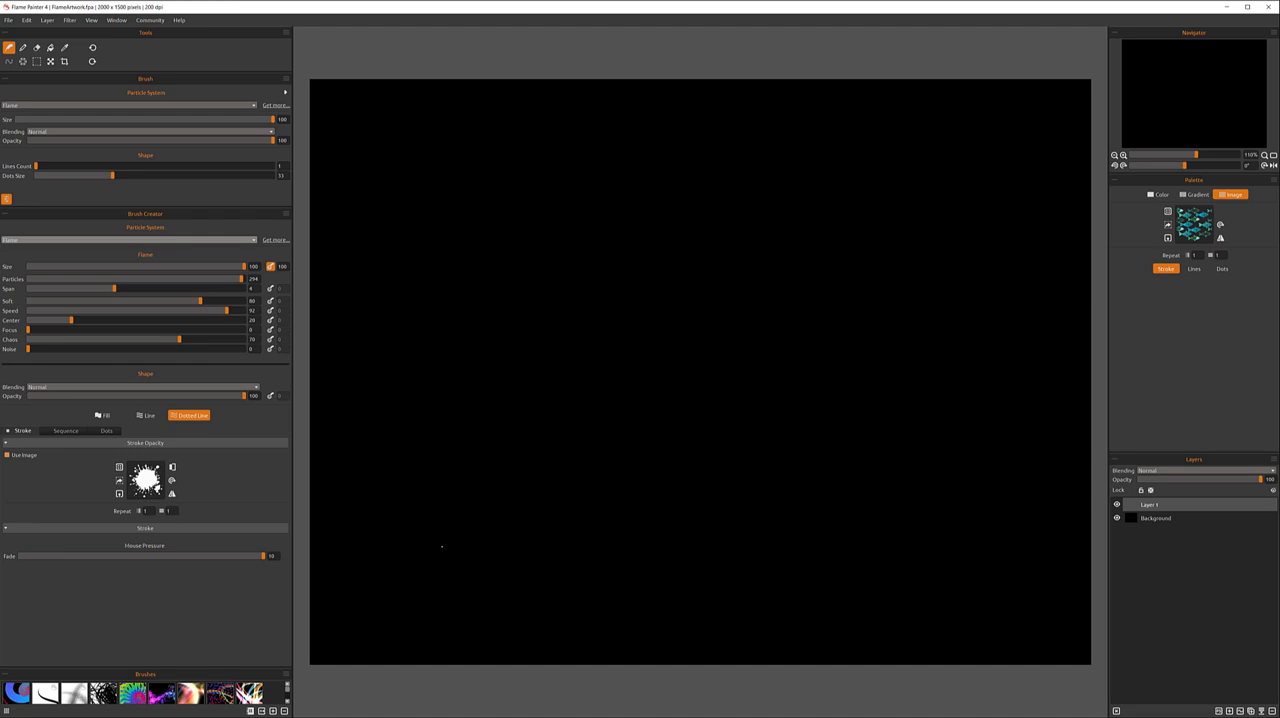
Step: Paint with a solid Palette Color using the Fill stroke, and raise Stroke Detail to 3
{"action": "left_click", "coordinate": [1142, 195]}
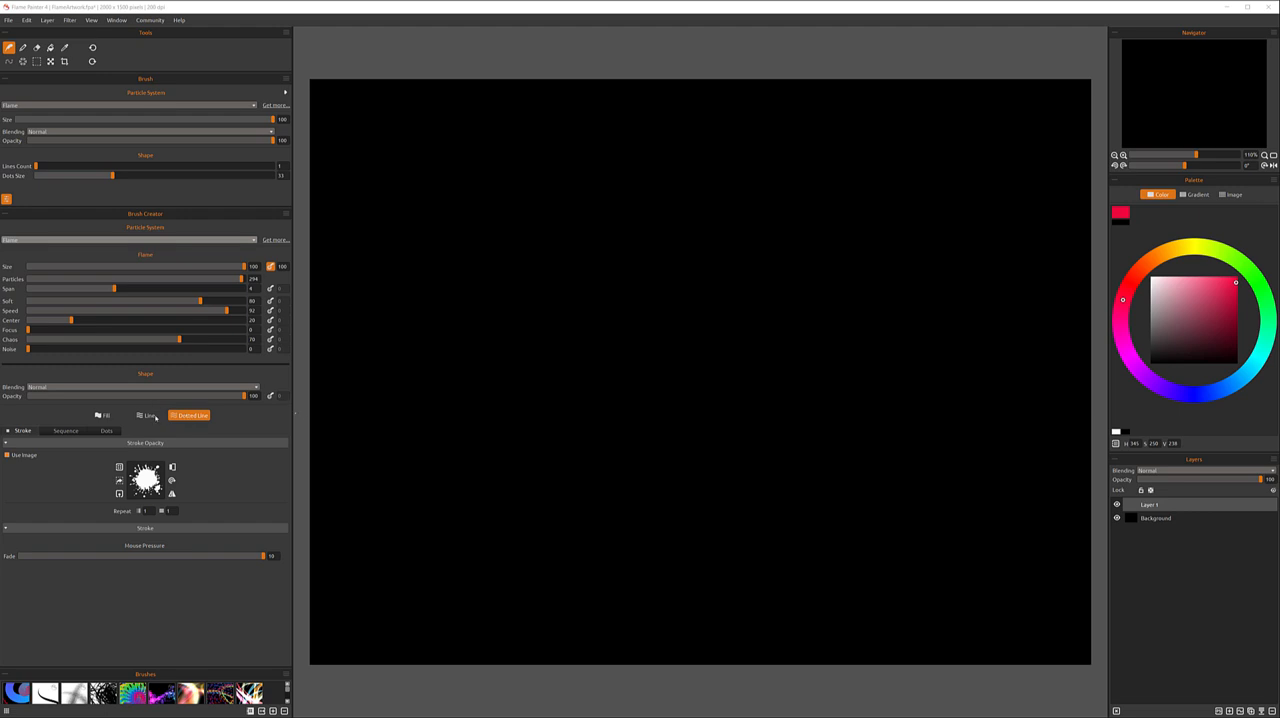
{"action": "left_click", "coordinate": [100, 416]}
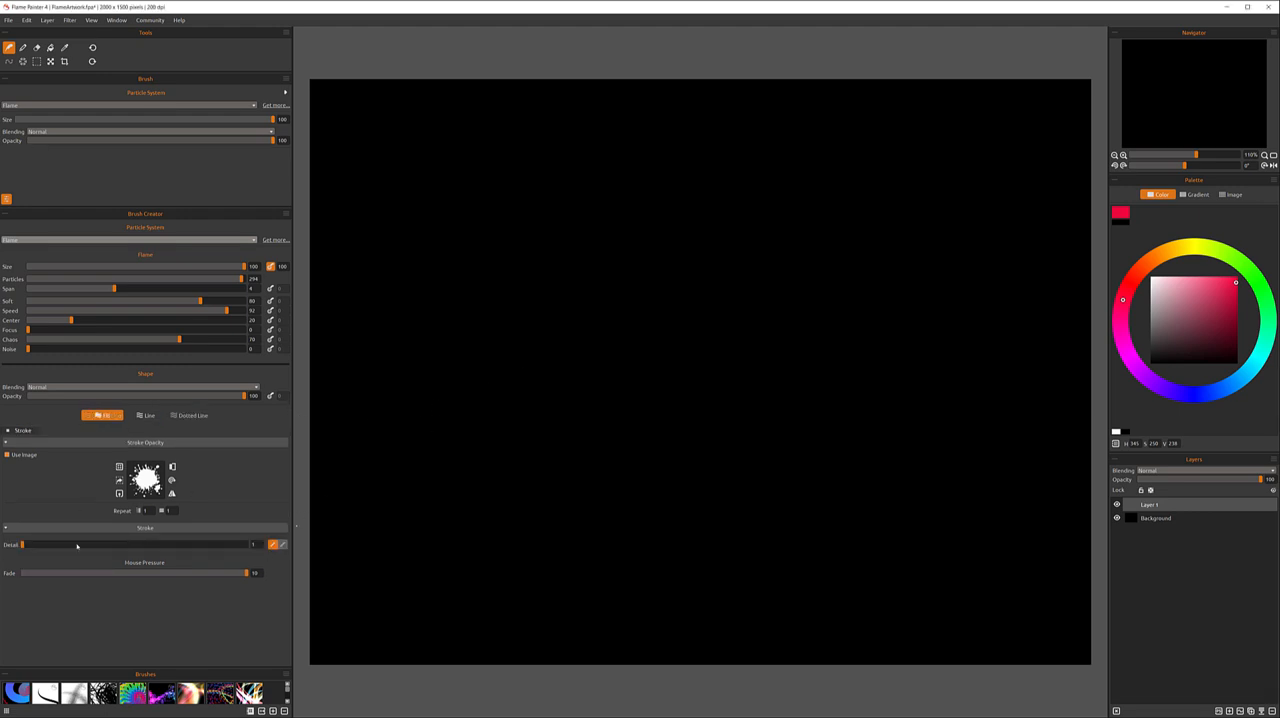
{"action": "left_click_drag", "start_coordinate": [22, 544], "coordinate": [96, 544]}
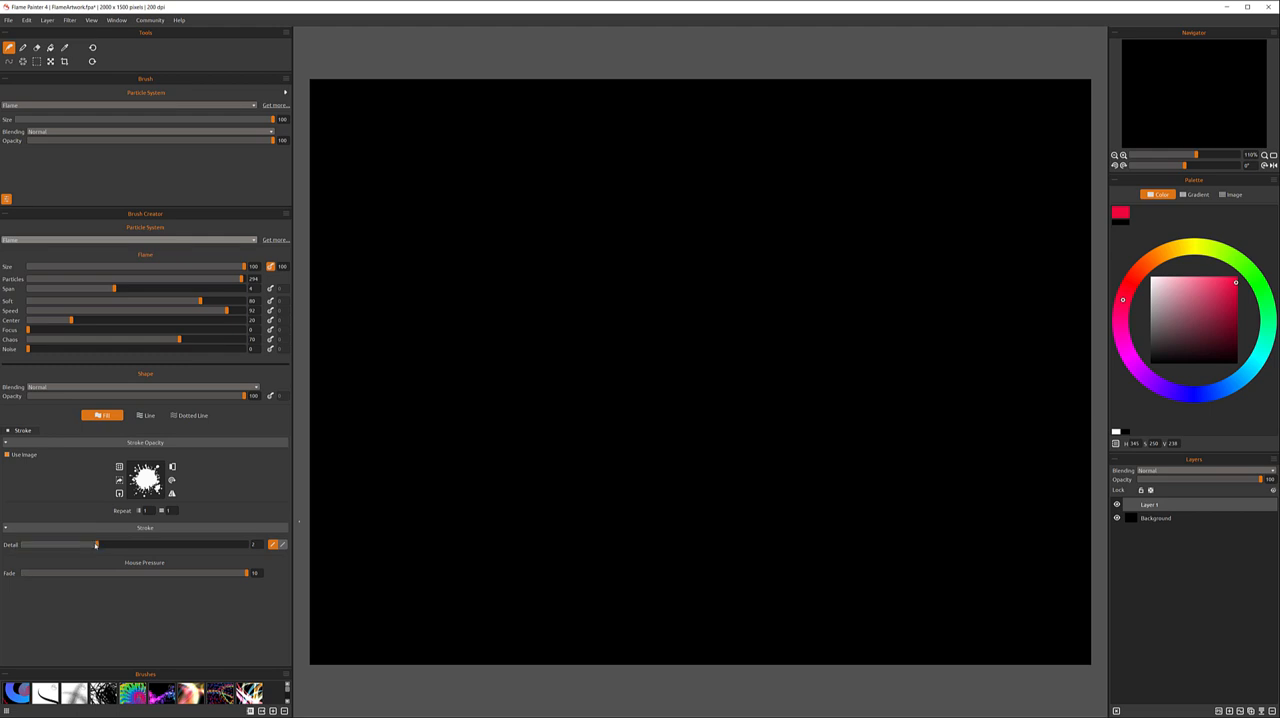
{"action": "left_click_drag", "start_coordinate": [96, 544], "coordinate": [170, 544]}
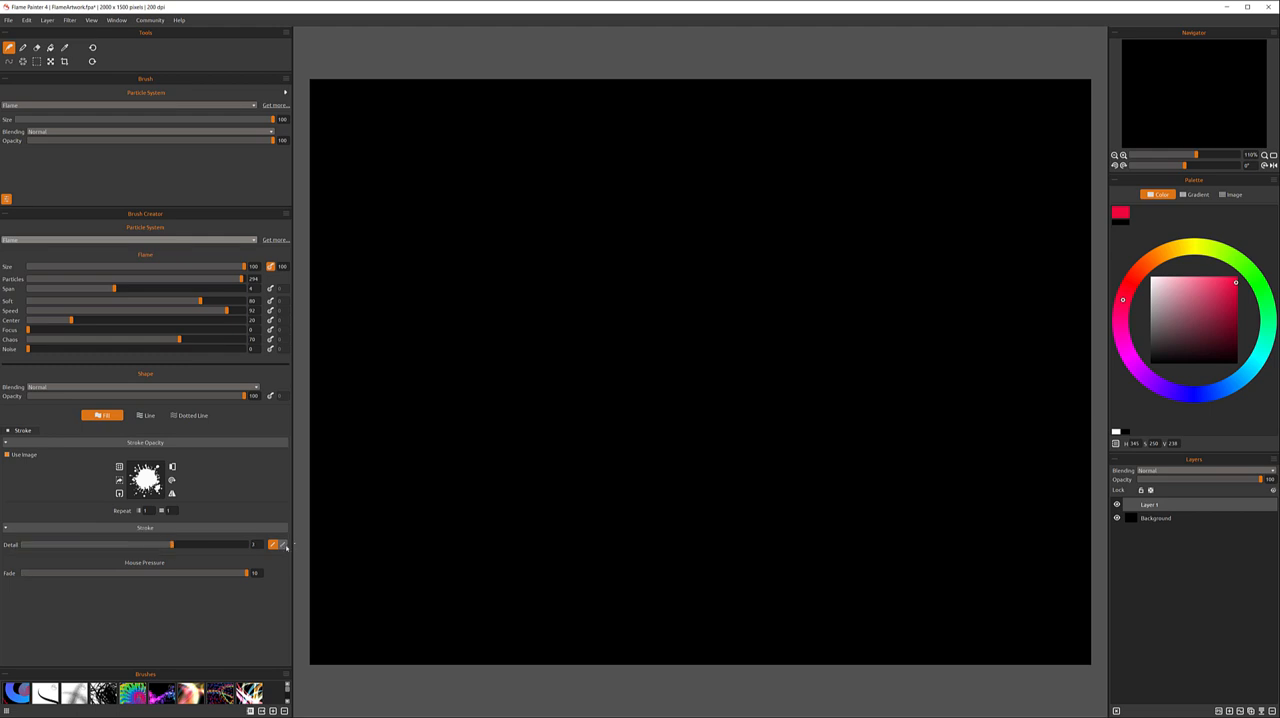